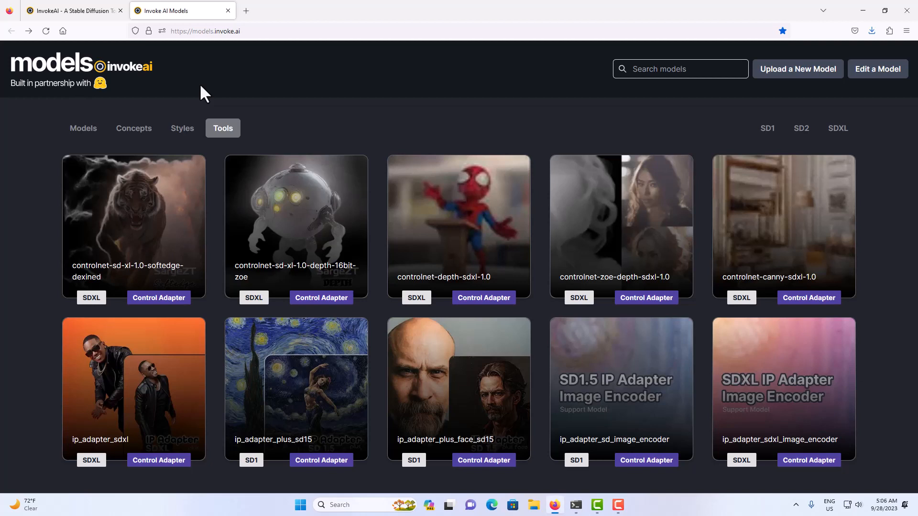
mouse_move(180, 118)
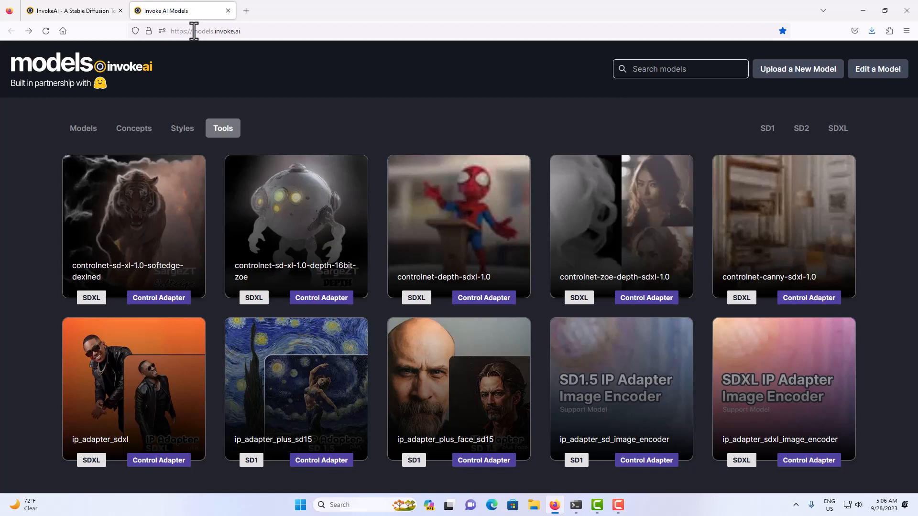
mouse_move(239, 36)
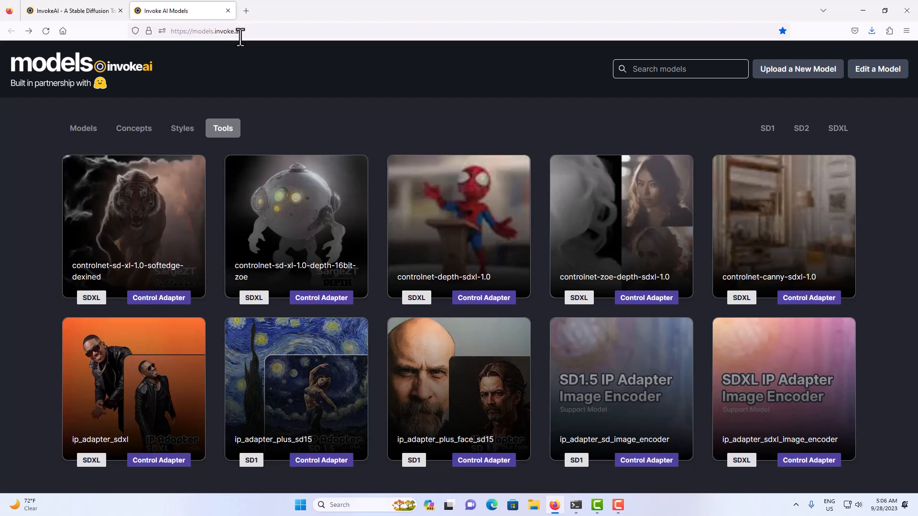
mouse_move(83, 128)
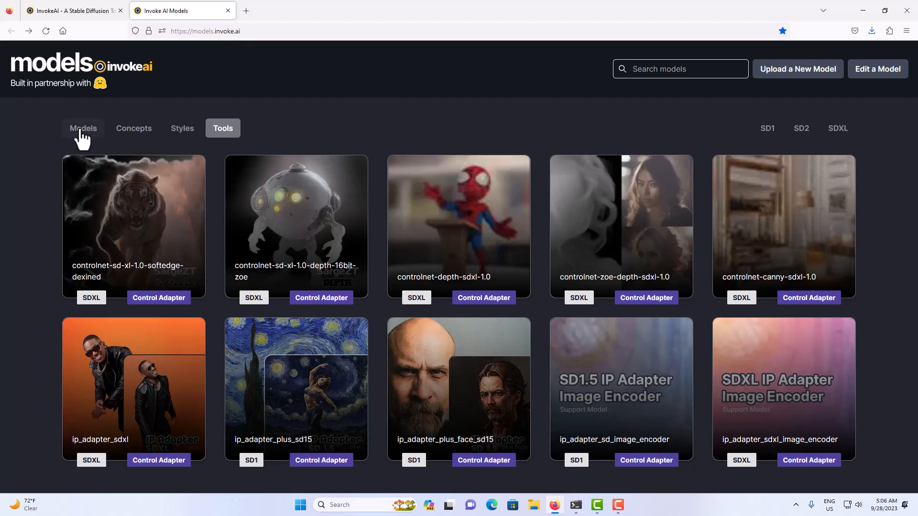
Browse the models.invoke.ai catalogue tabs and glance back at the local import page
left_click(84, 128)
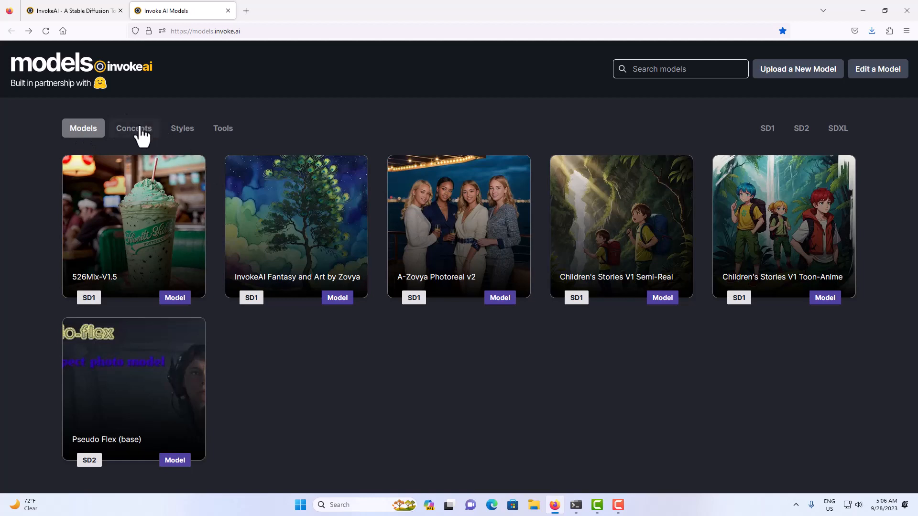
left_click(182, 128)
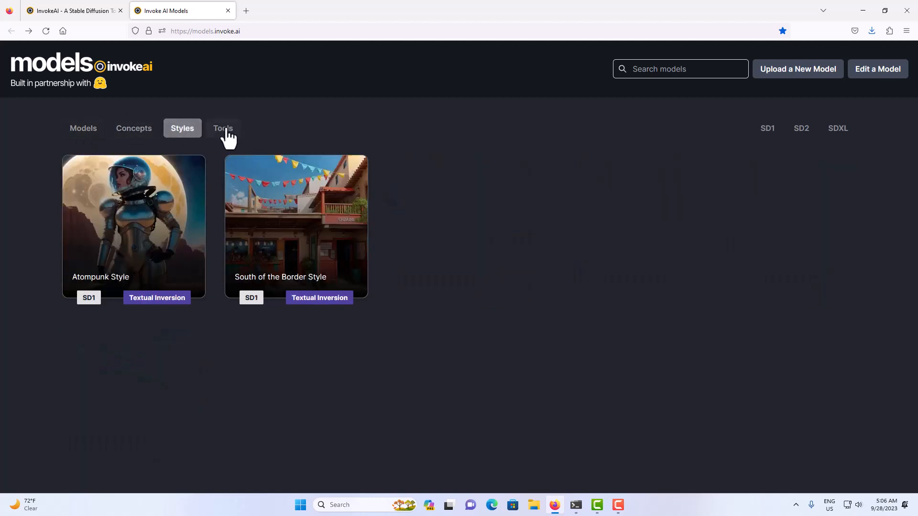
left_click(223, 128)
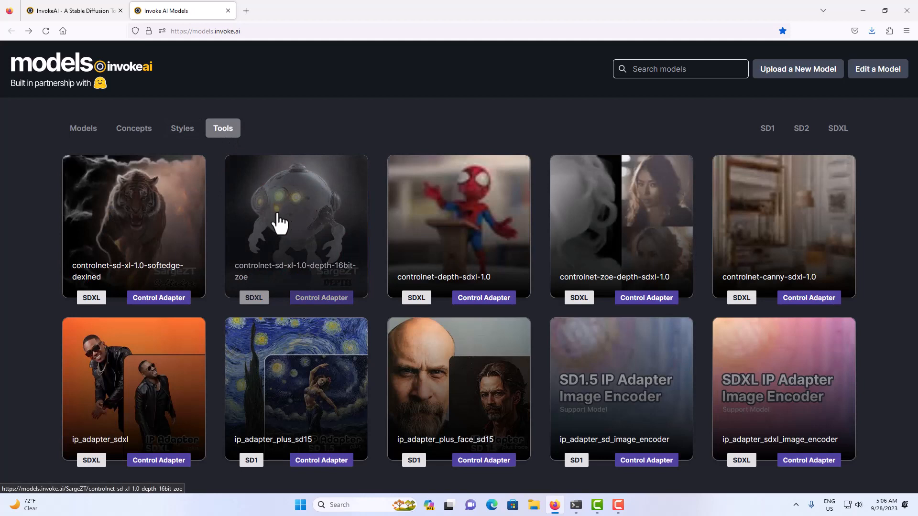
mouse_move(143, 407)
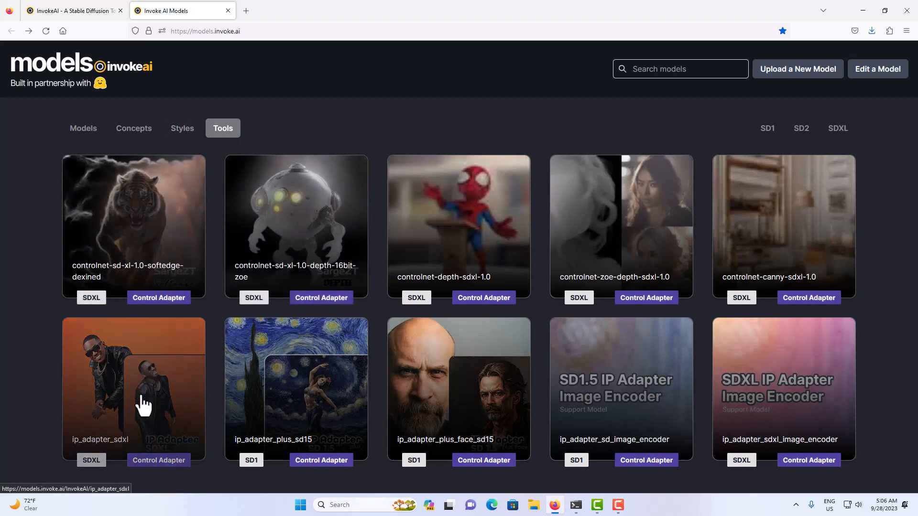
mouse_move(470, 421)
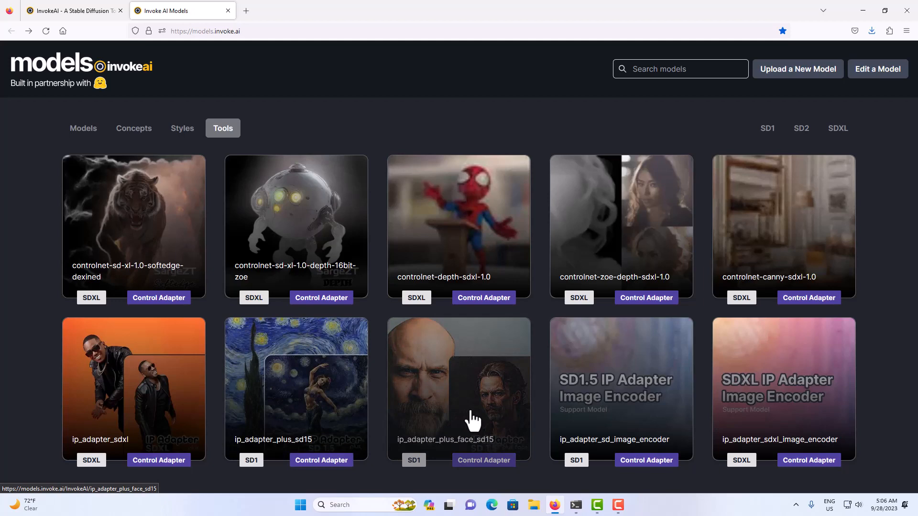
left_click(72, 11)
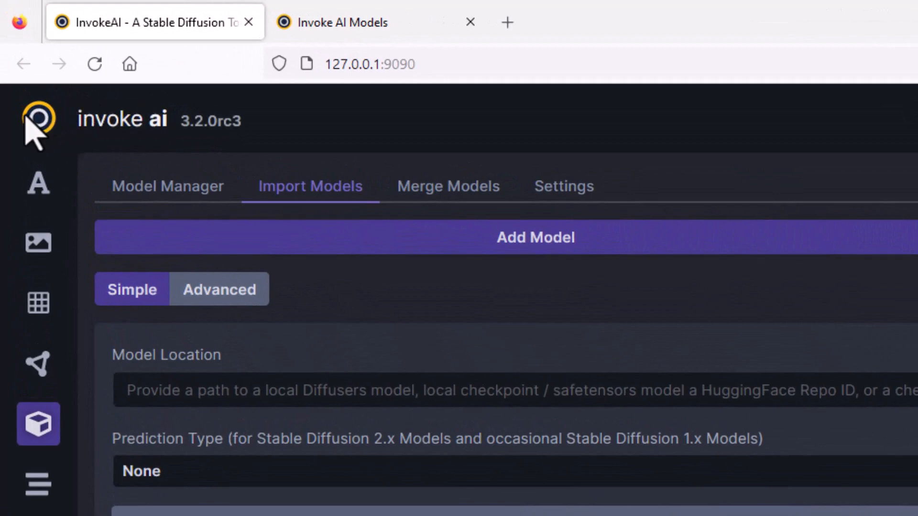
mouse_move(52, 149)
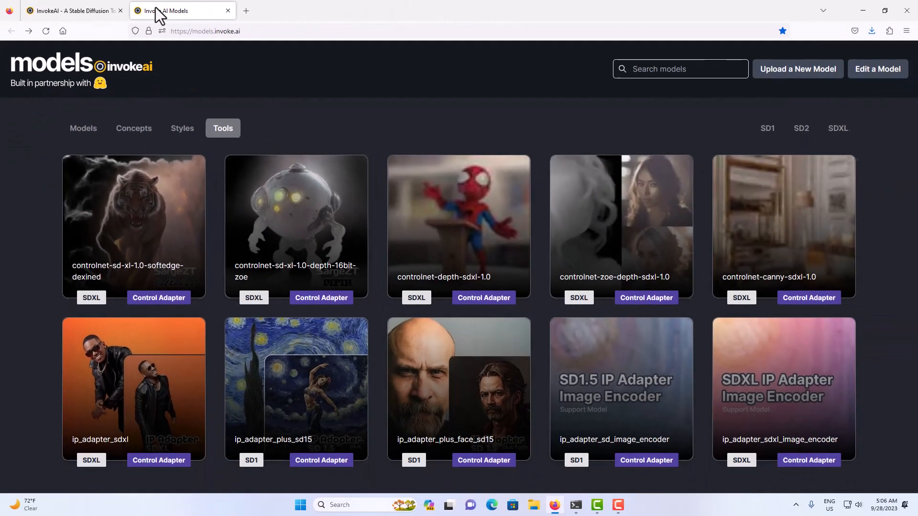
mouse_move(304, 312)
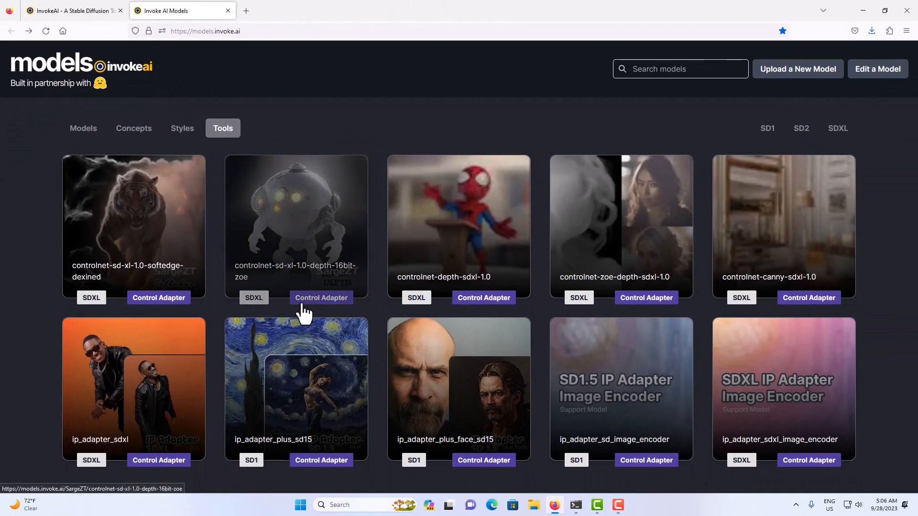
mouse_move(595, 434)
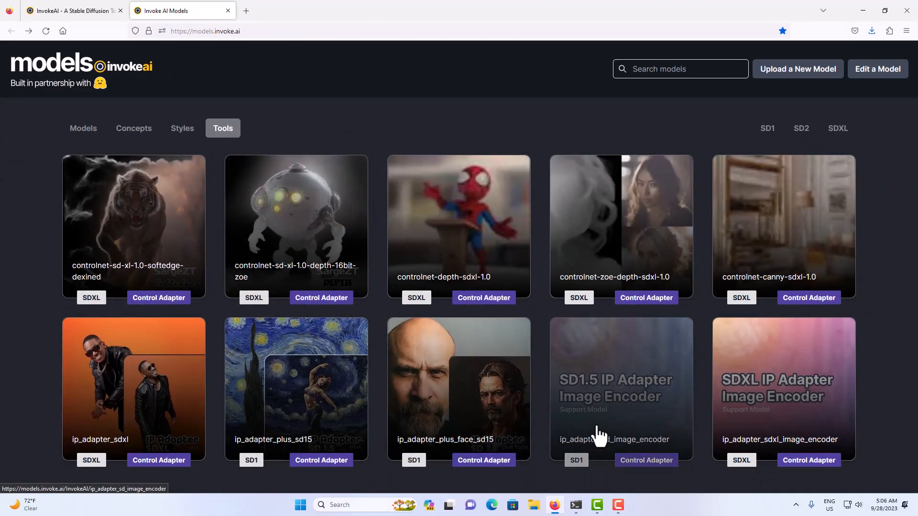
mouse_move(626, 419)
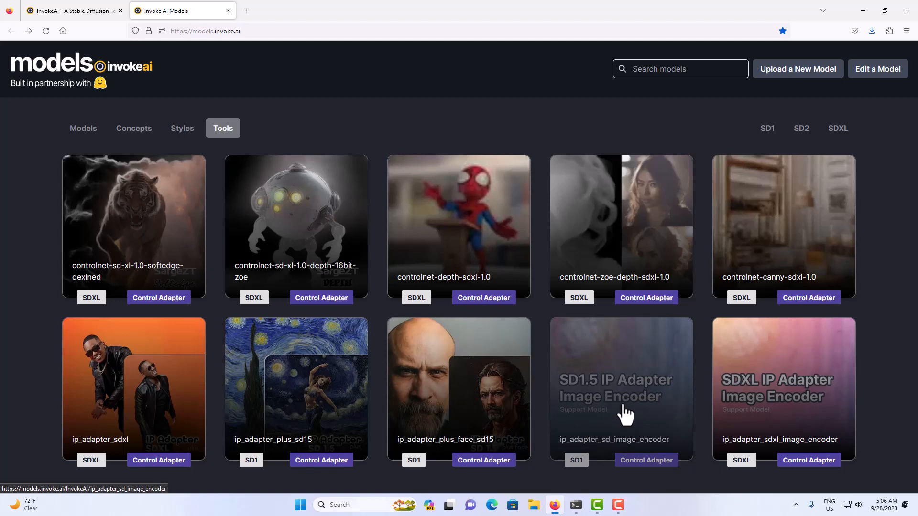
mouse_move(463, 391)
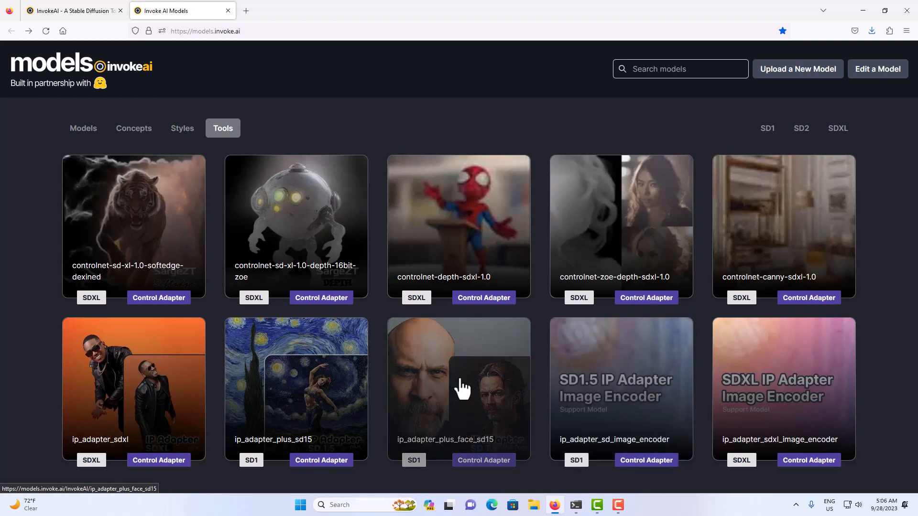
Go to the ip_adapter_plus_face_sd15 model page and copy its repo ID
left_click(459, 391)
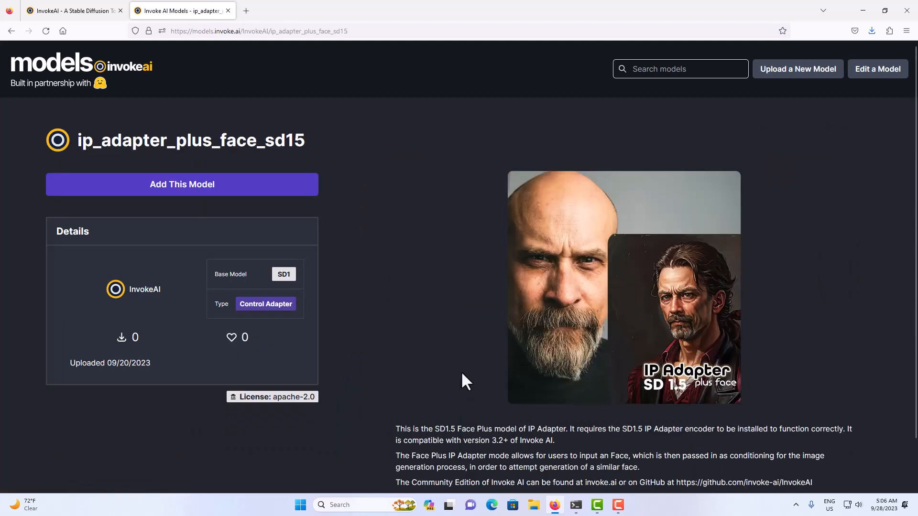
scroll("down", 3)
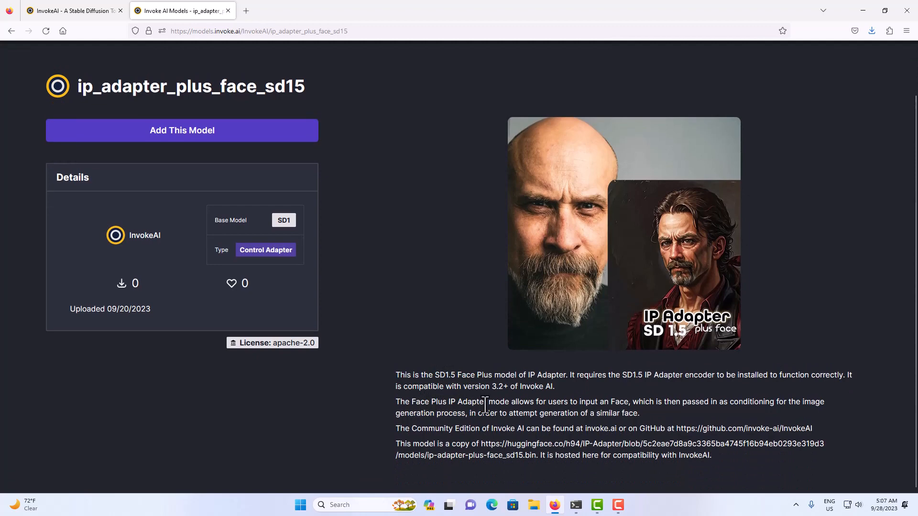
mouse_move(552, 405)
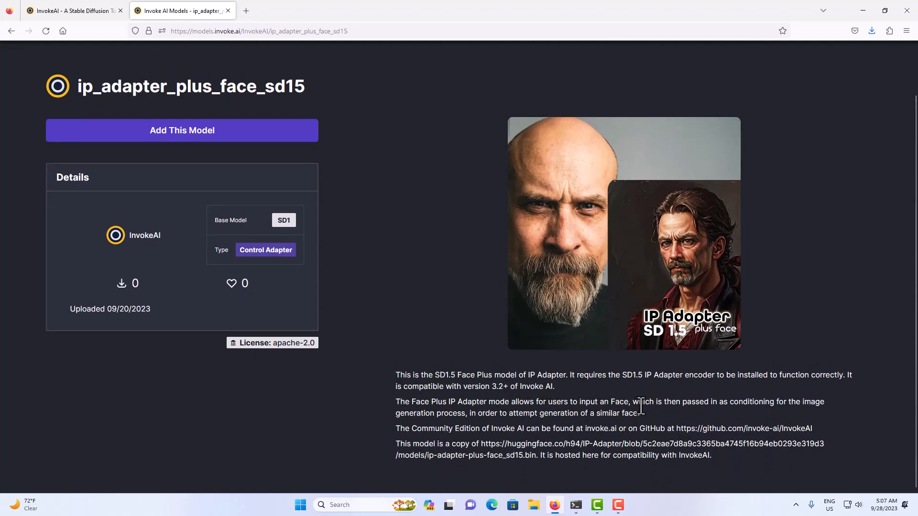
mouse_move(740, 403)
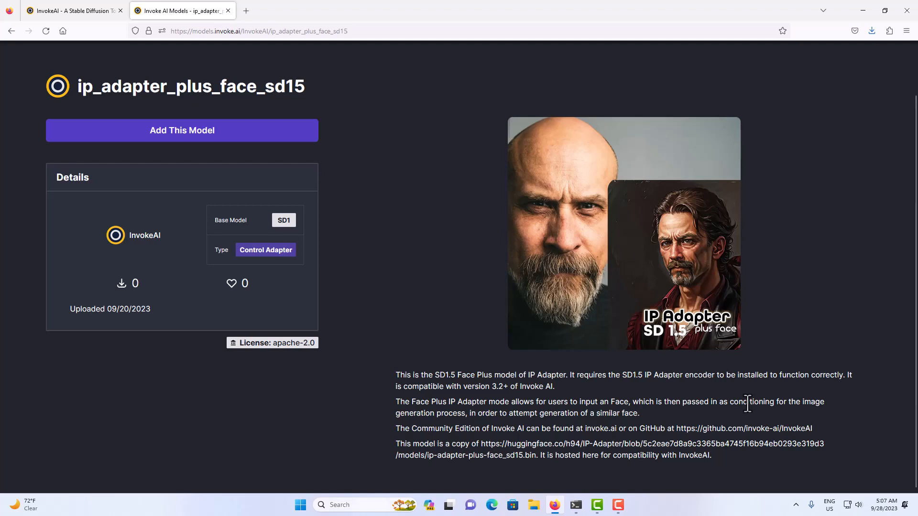
mouse_move(740, 402)
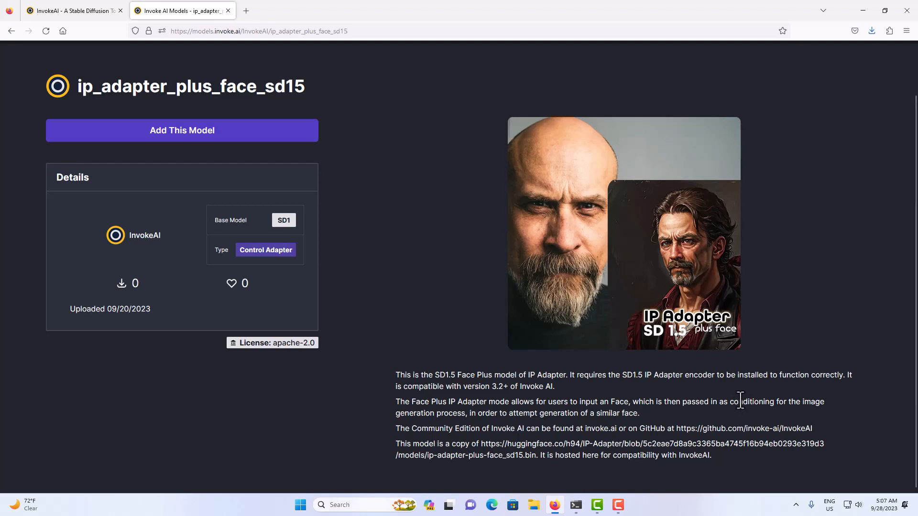
mouse_move(454, 350)
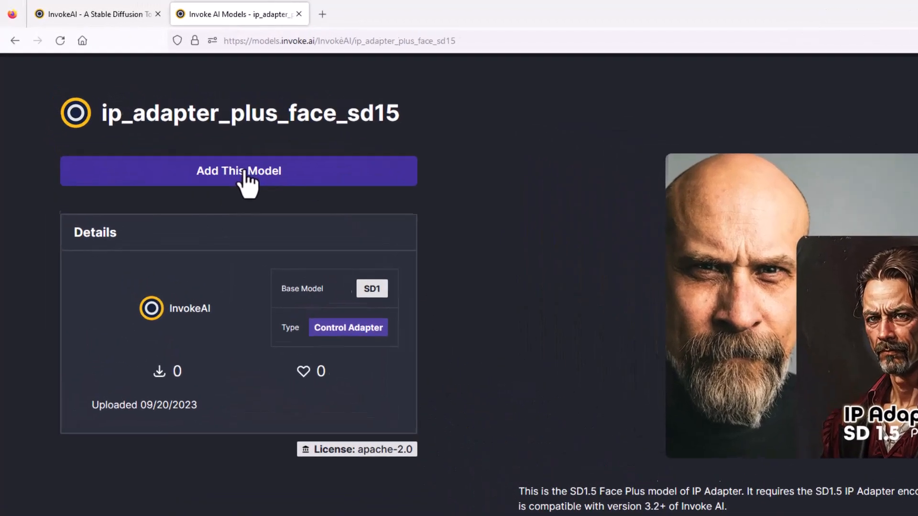
left_click(239, 172)
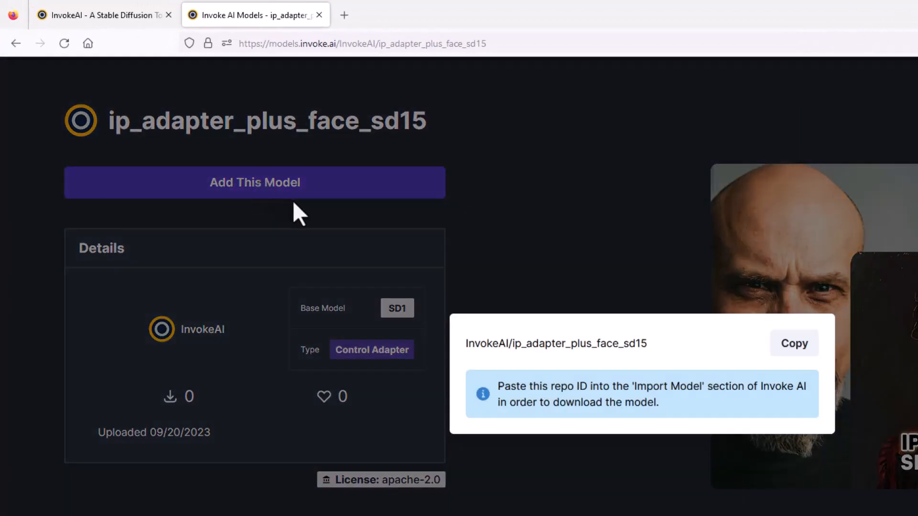
mouse_move(388, 268)
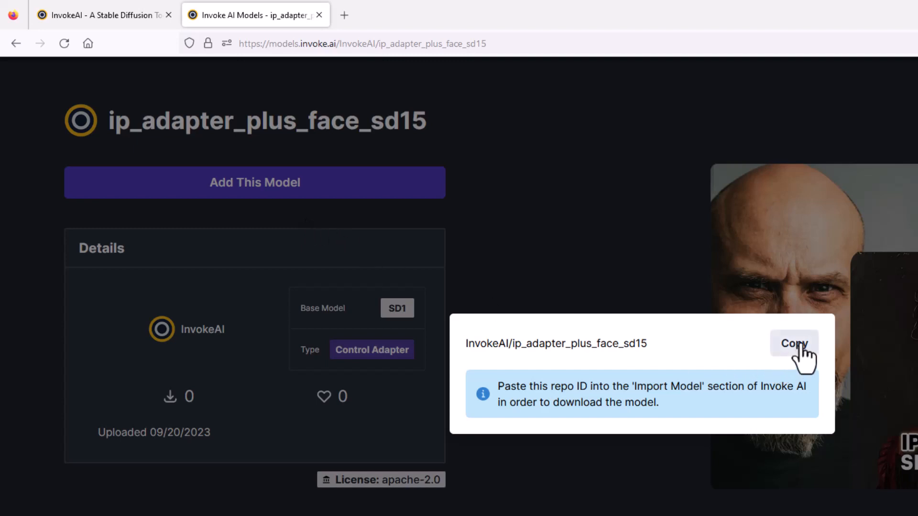
left_click(796, 343)
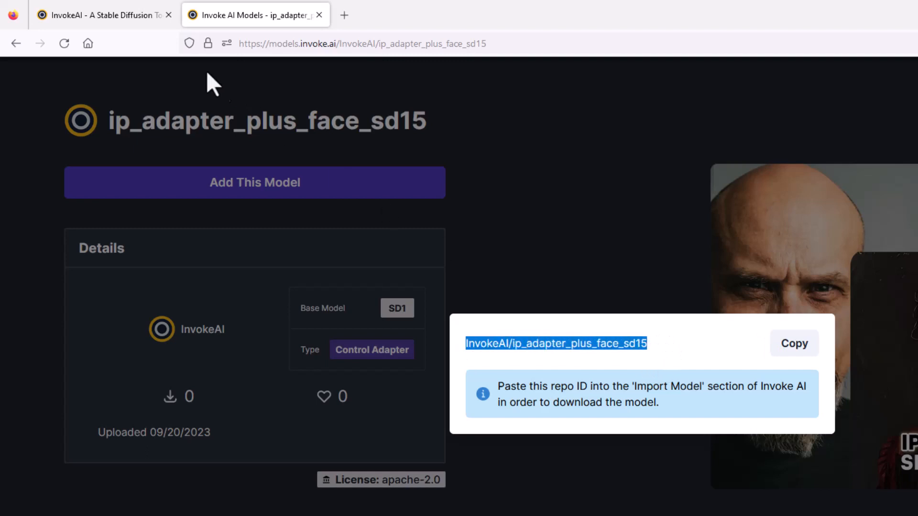
Return to InvokeAI and reach the Model Manager's Import Models form
left_click(110, 17)
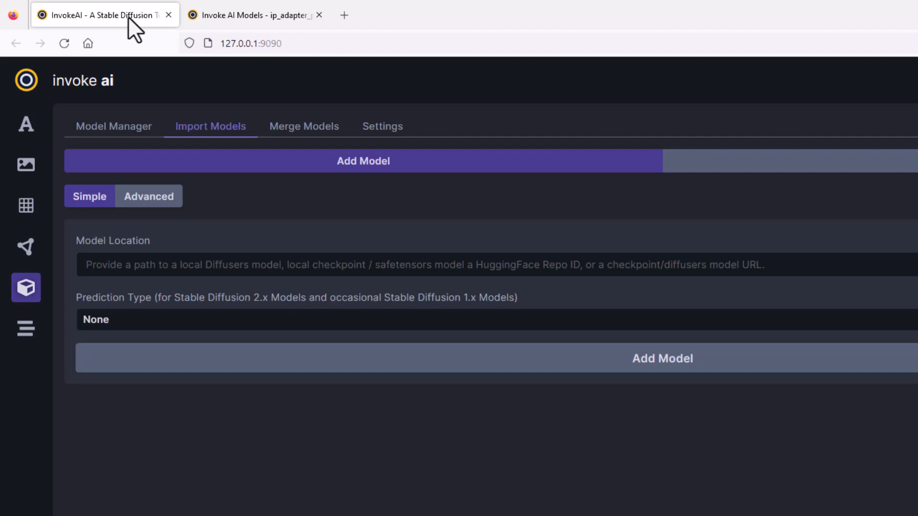
left_click(27, 126)
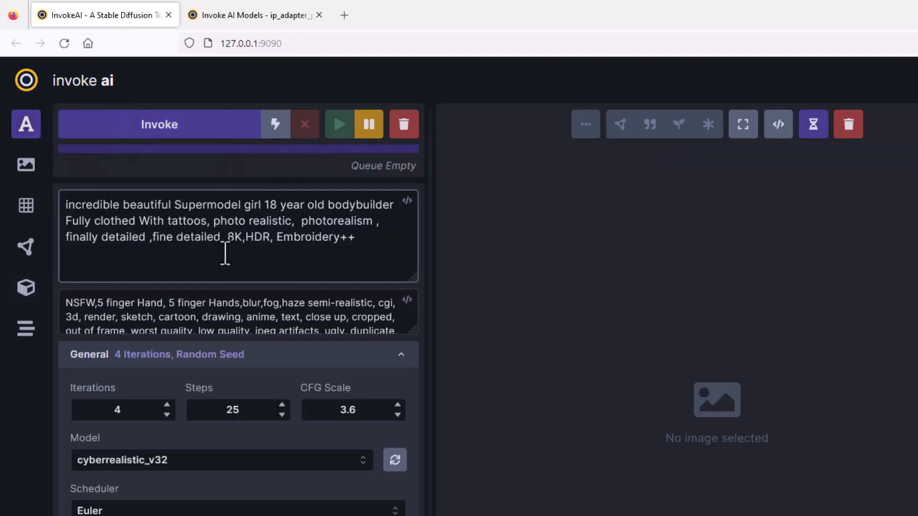
mouse_move(25, 287)
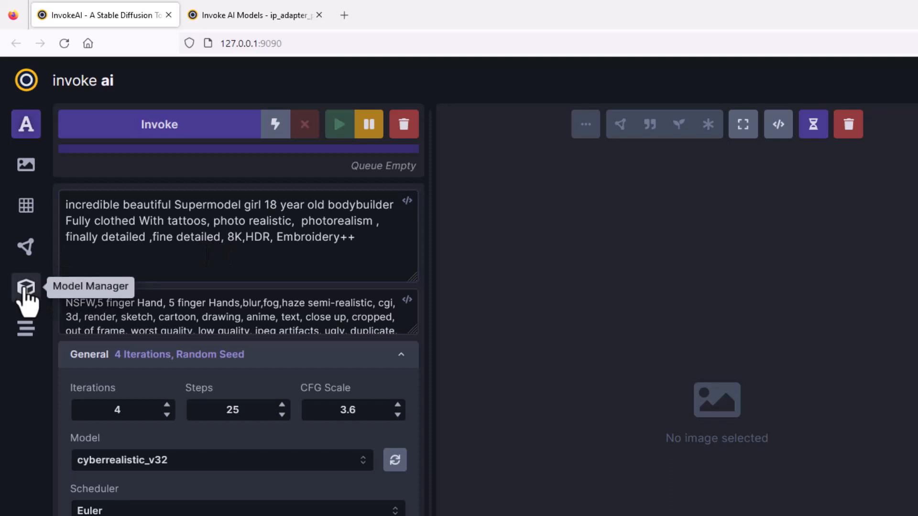
left_click(26, 286)
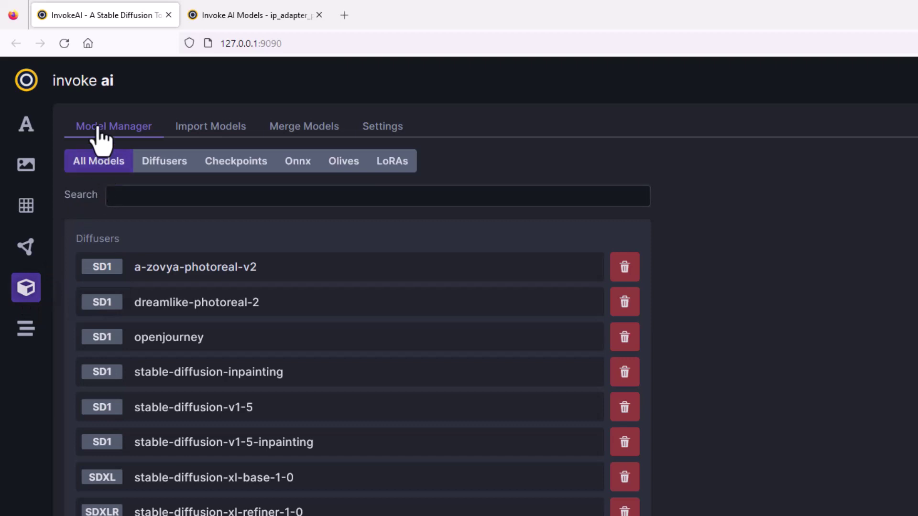
mouse_move(208, 143)
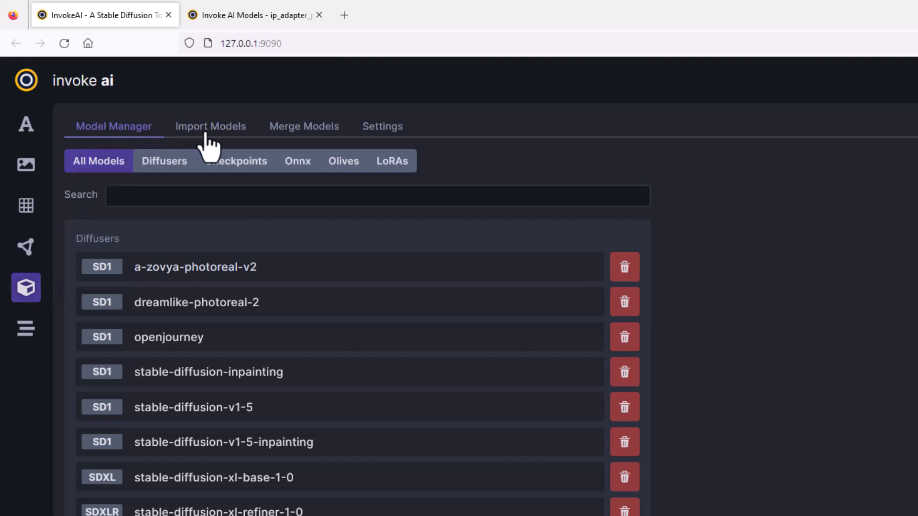
left_click(210, 126)
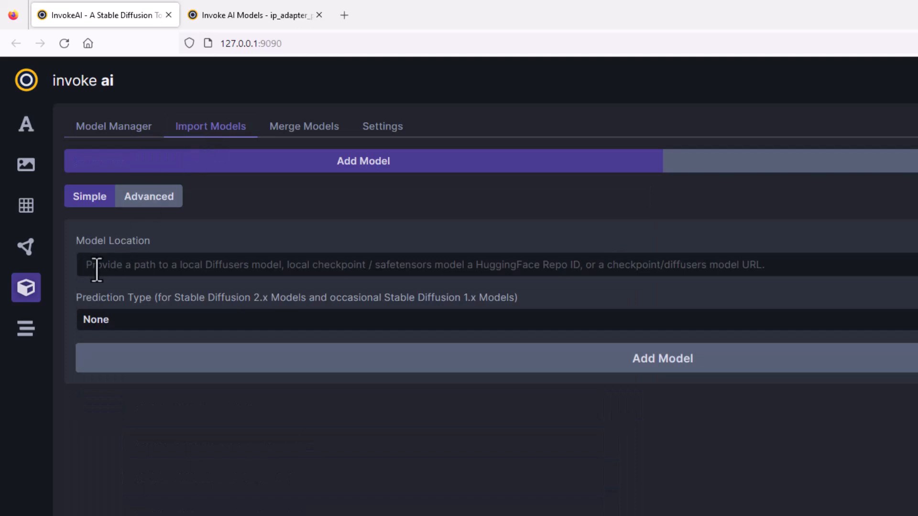
mouse_move(423, 277)
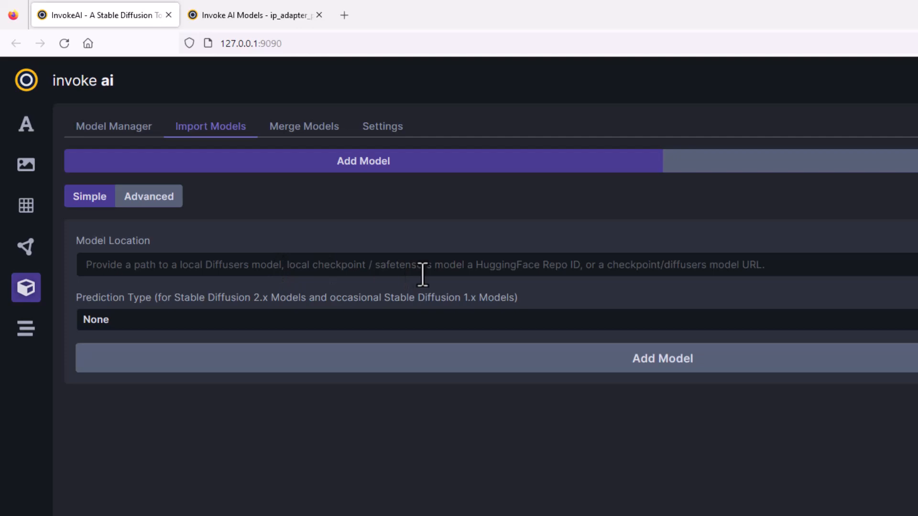
mouse_move(474, 275)
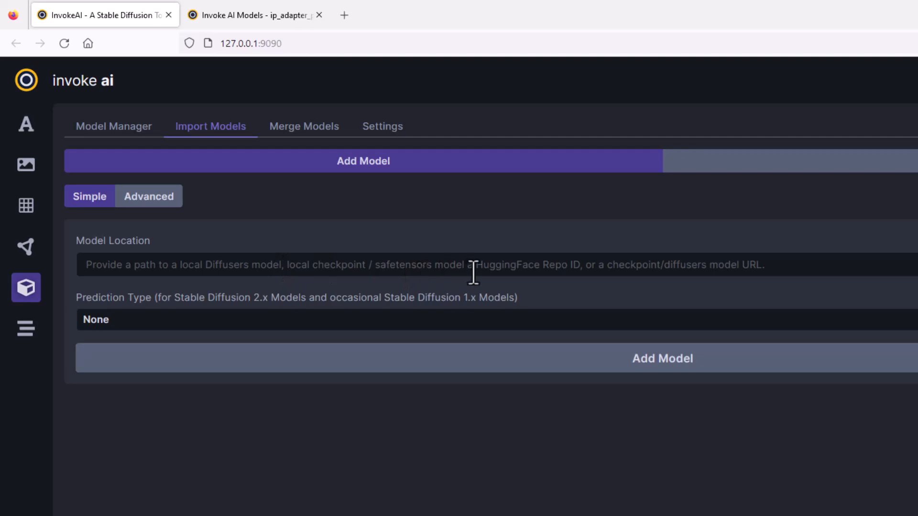
mouse_move(308, 264)
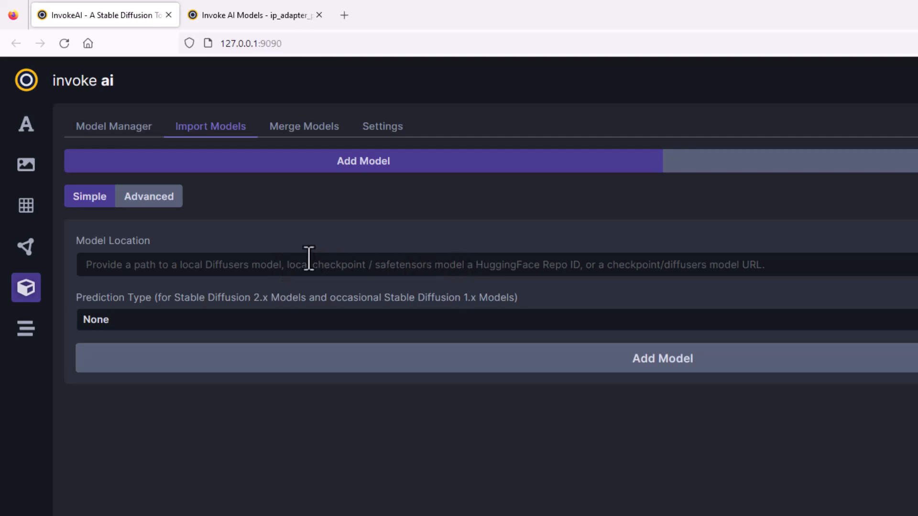
mouse_move(215, 261)
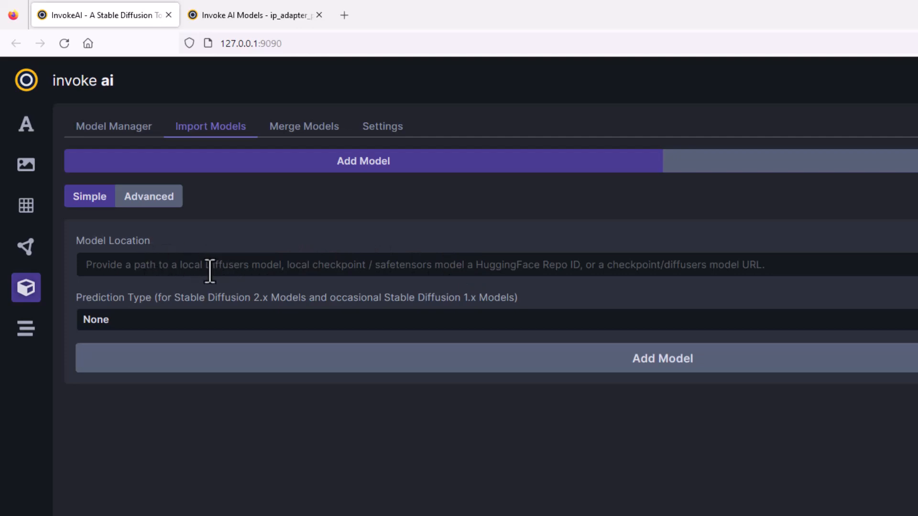
mouse_move(209, 266)
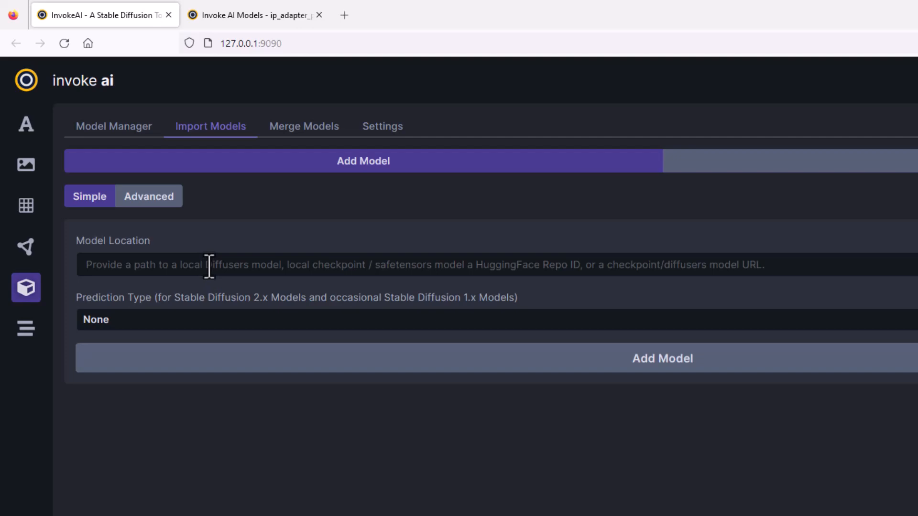
Enter InvokeAI/ip_adapter_plus_face_sd15 as the model location and add it, watching the server console
left_click(210, 265)
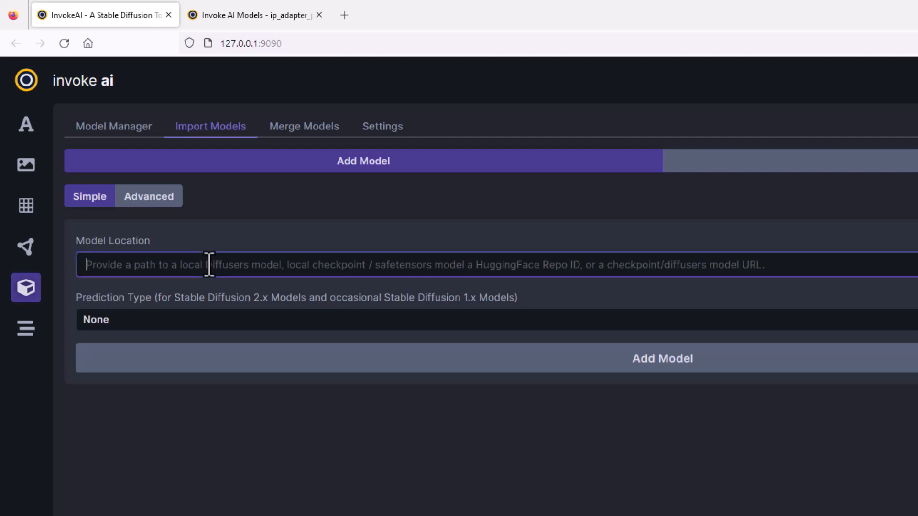
type("InvokeAI/ip_adapter_plus_face_sd15")
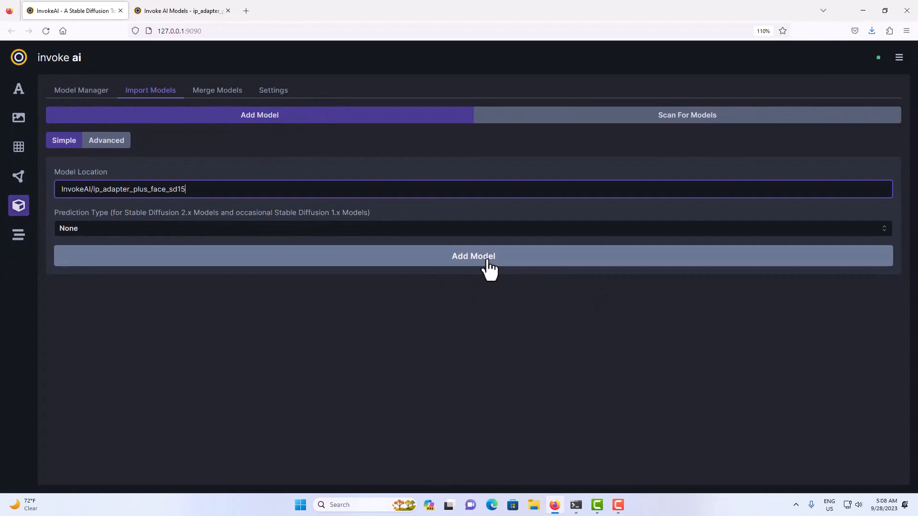
left_click(473, 256)
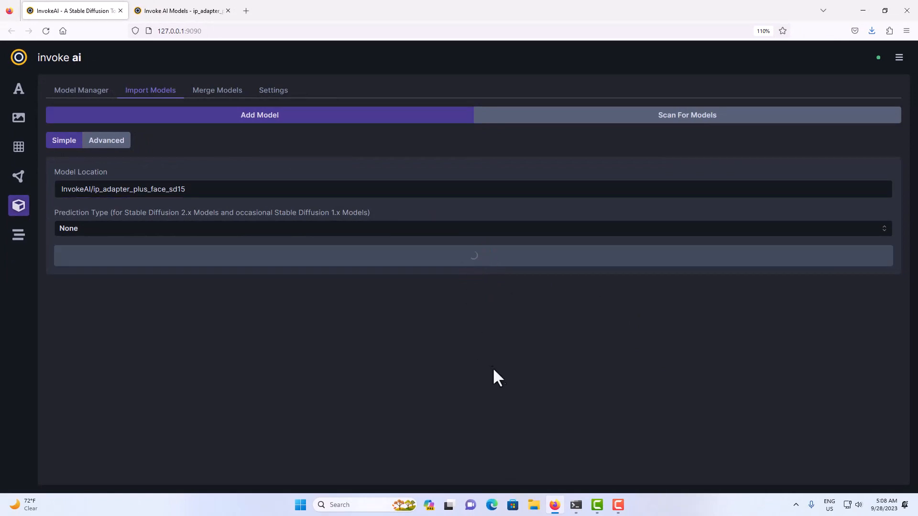
left_click(574, 505)
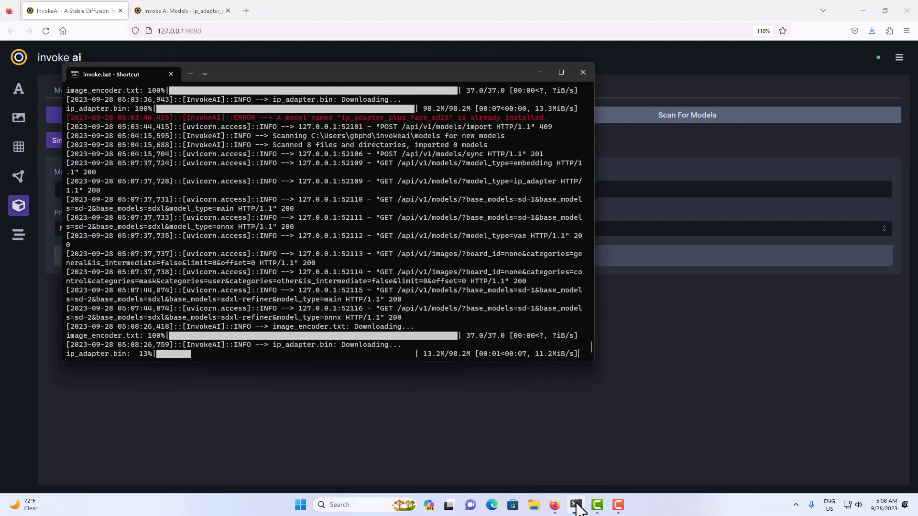
mouse_move(283, 366)
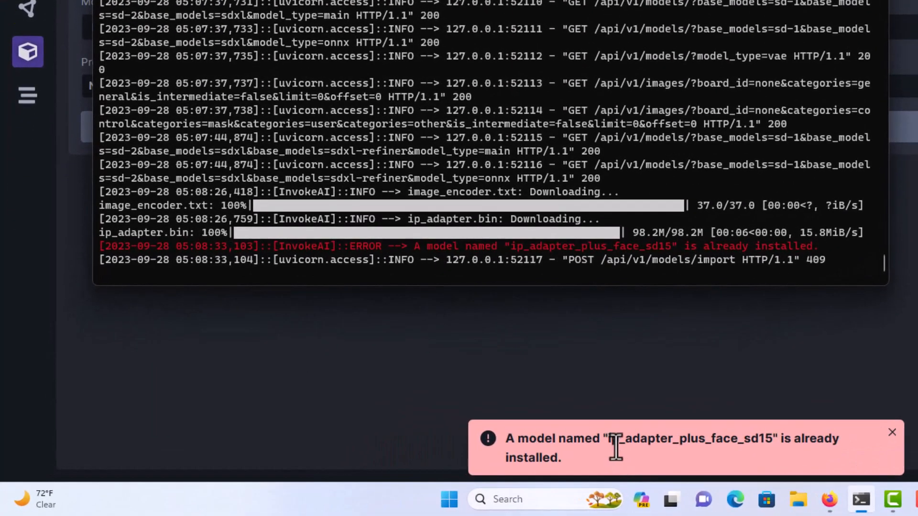
mouse_move(608, 238)
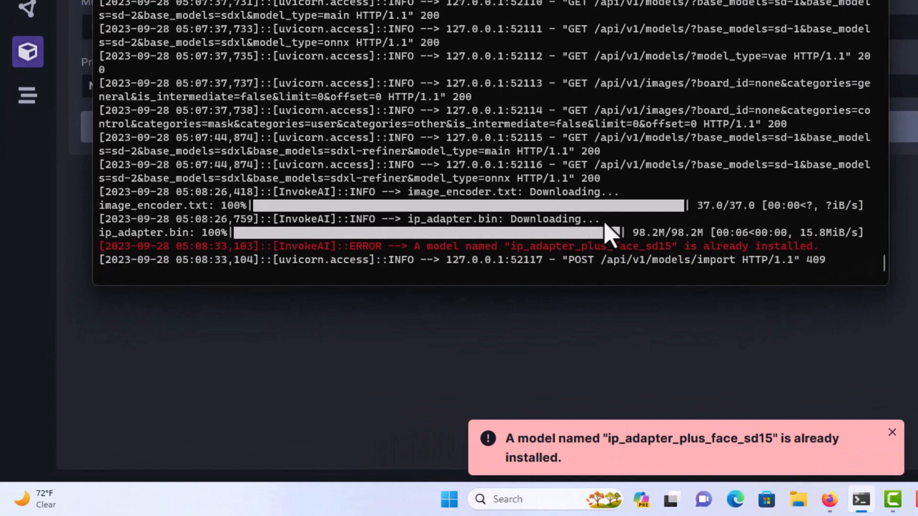
Switch back to the model import page after the terminal reports the adapter already installed
left_click(891, 432)
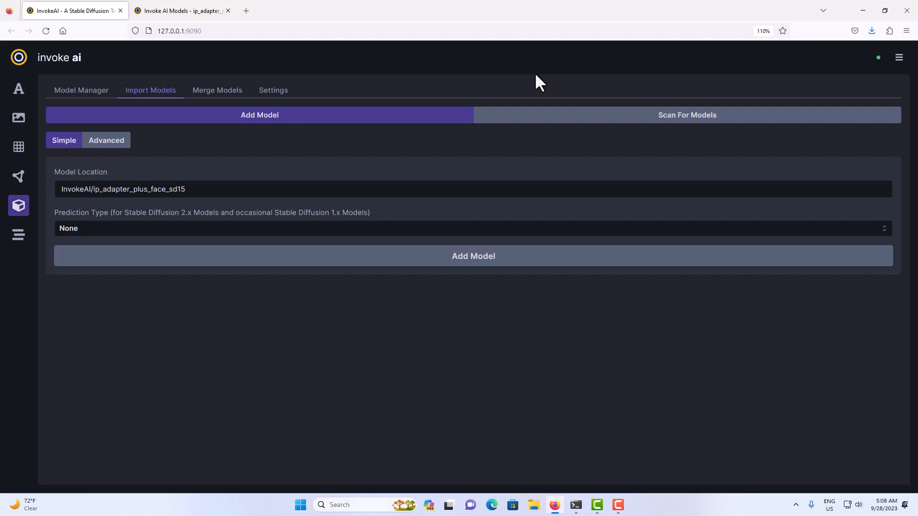
mouse_move(524, 85)
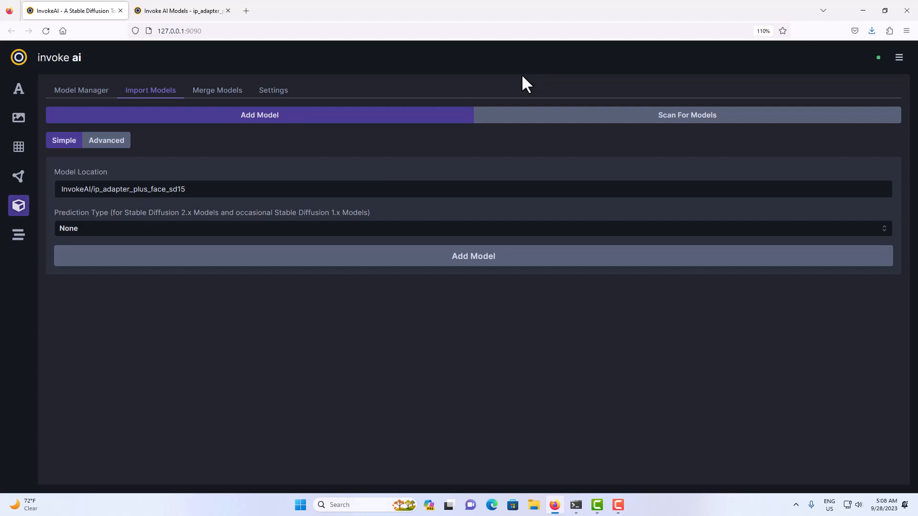
mouse_move(273, 95)
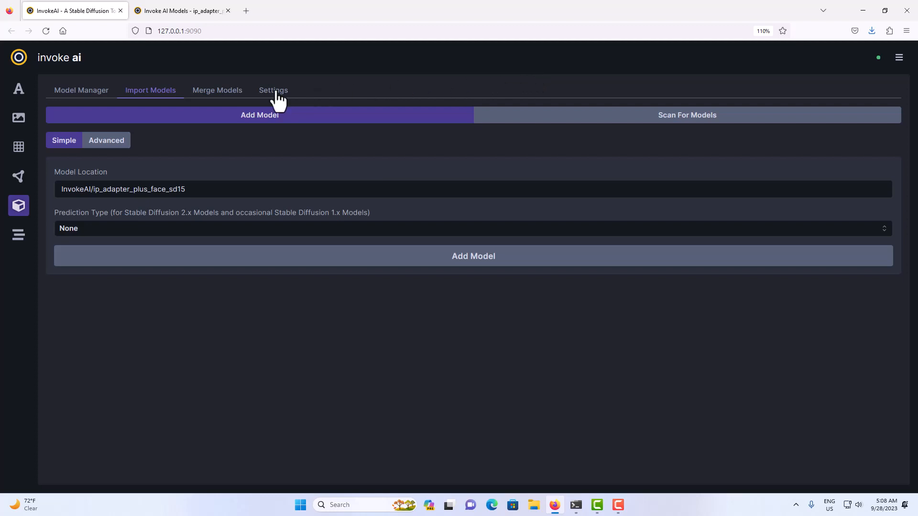
Leave the model manager for the generation workspace with Control Adapters in view
left_click(273, 90)
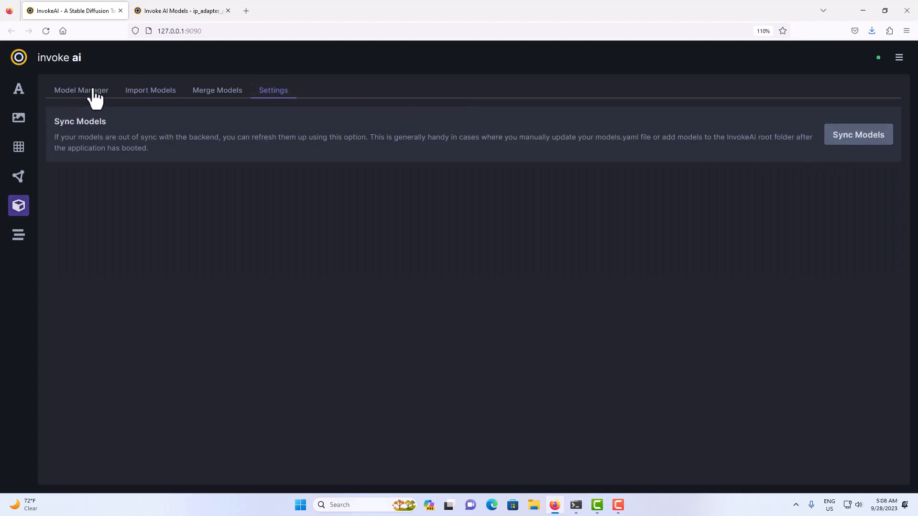
left_click(81, 90)
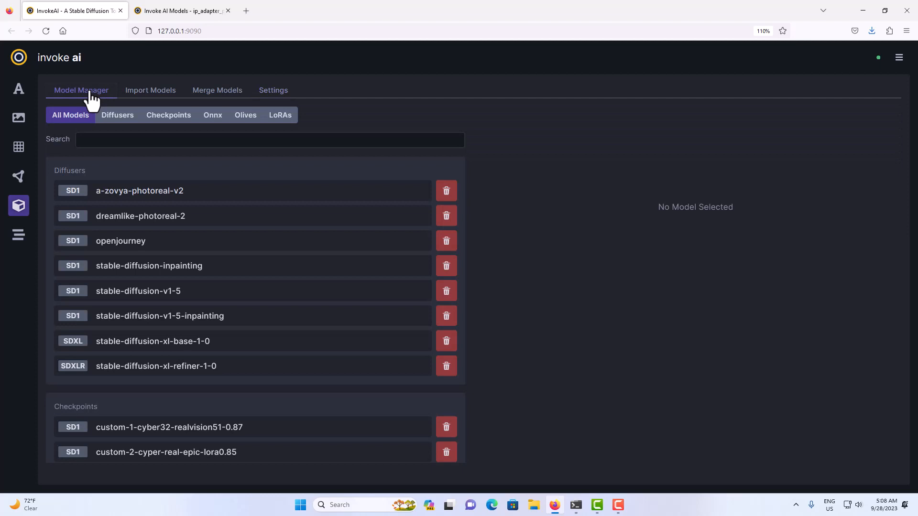
mouse_move(98, 176)
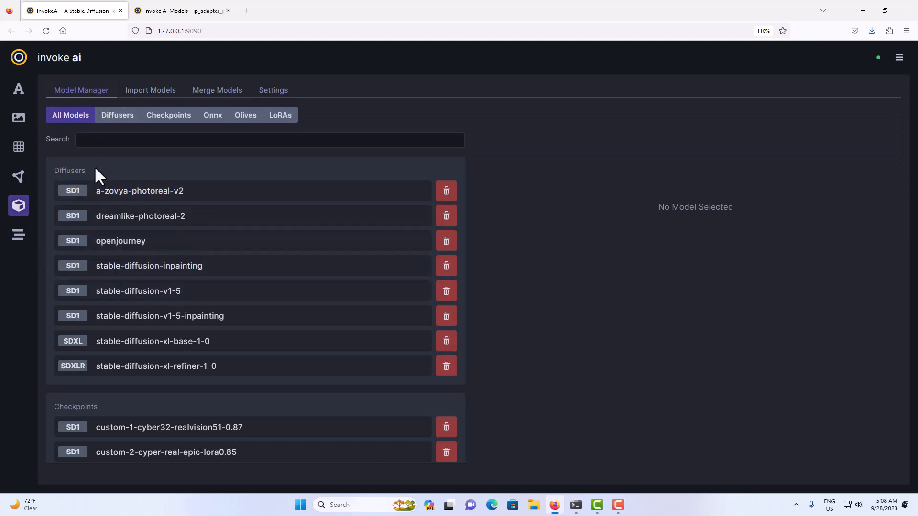
mouse_move(18, 90)
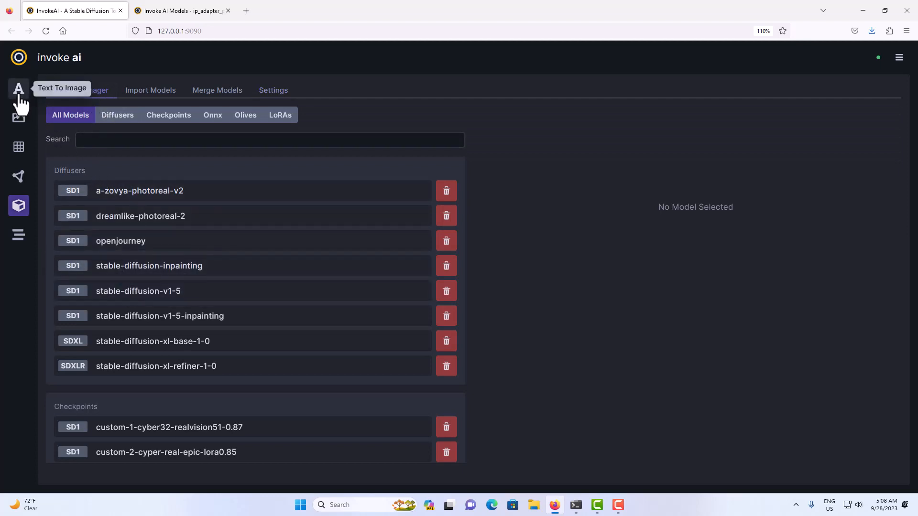
left_click(17, 88)
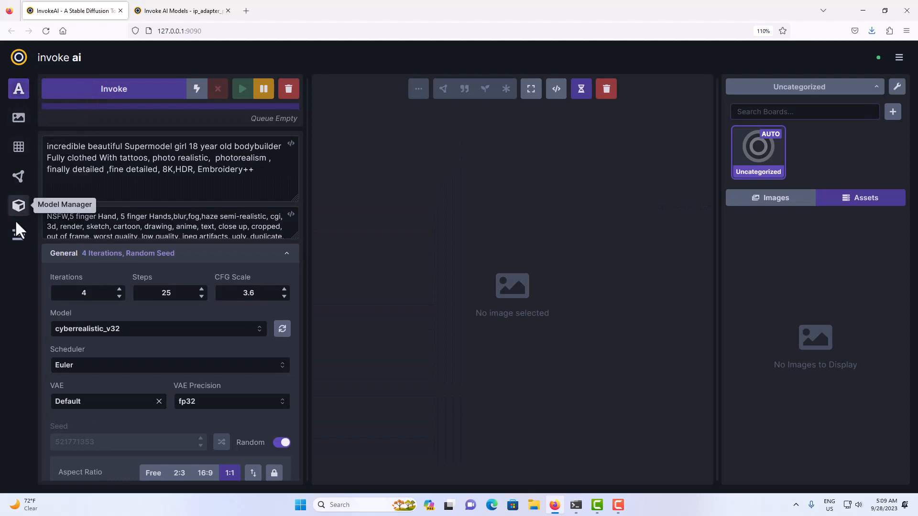
scroll("down", 3)
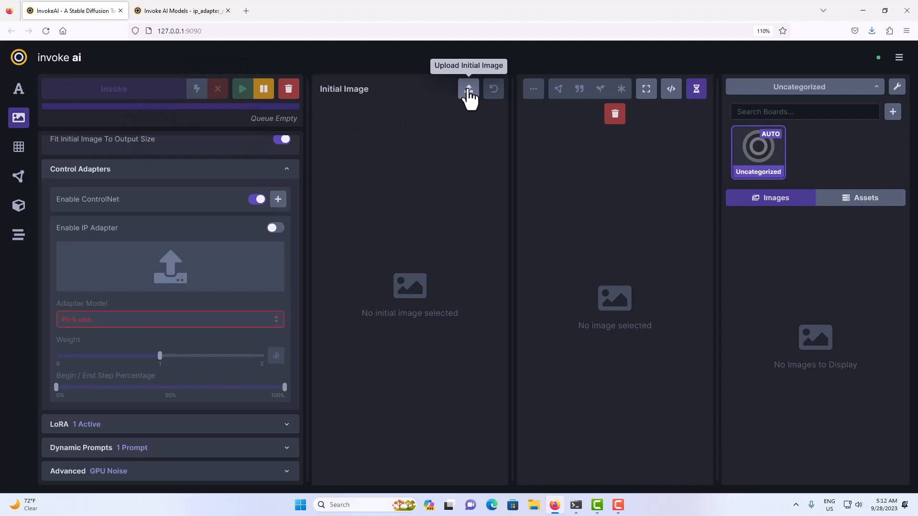
Upload Embroidery.png, the woman's portrait, as the initial image
left_click(469, 88)
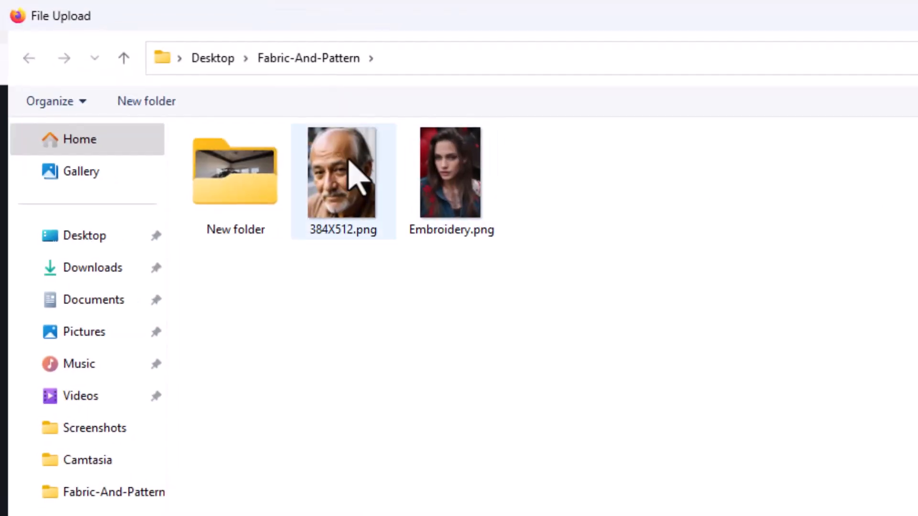
mouse_move(356, 176)
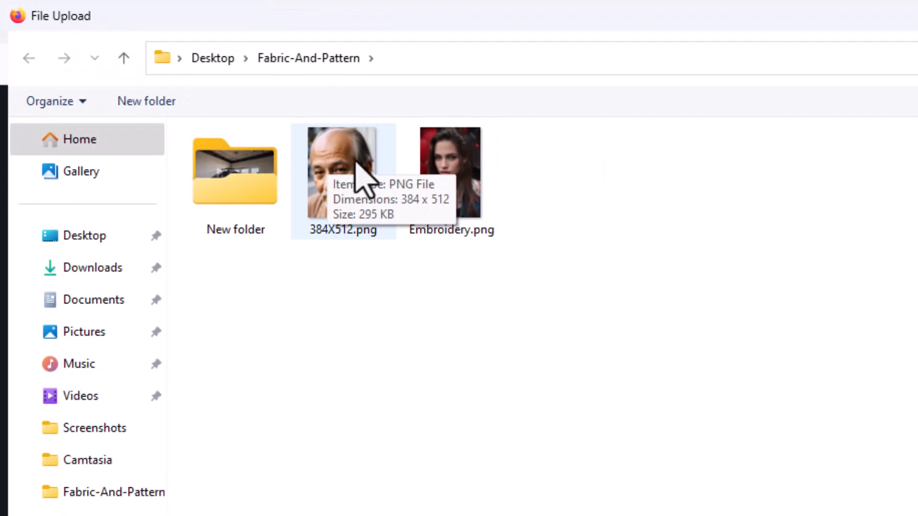
mouse_move(604, 174)
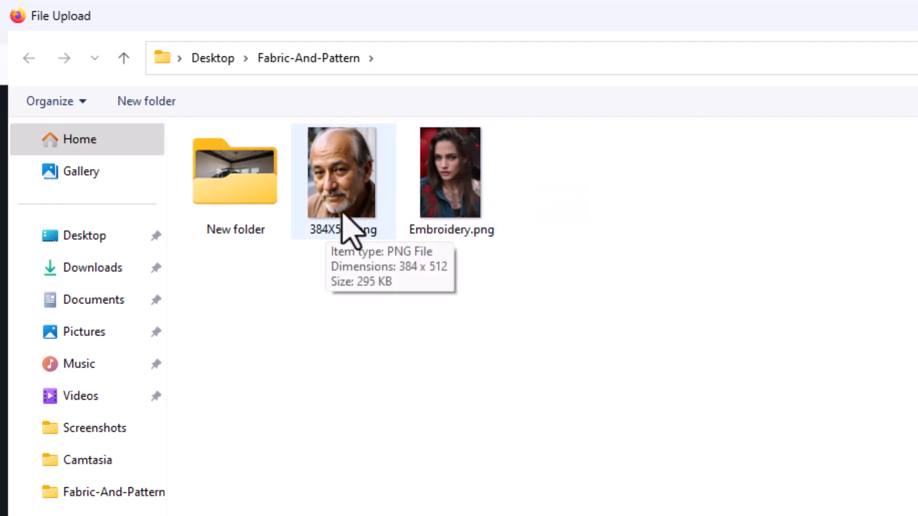
mouse_move(358, 197)
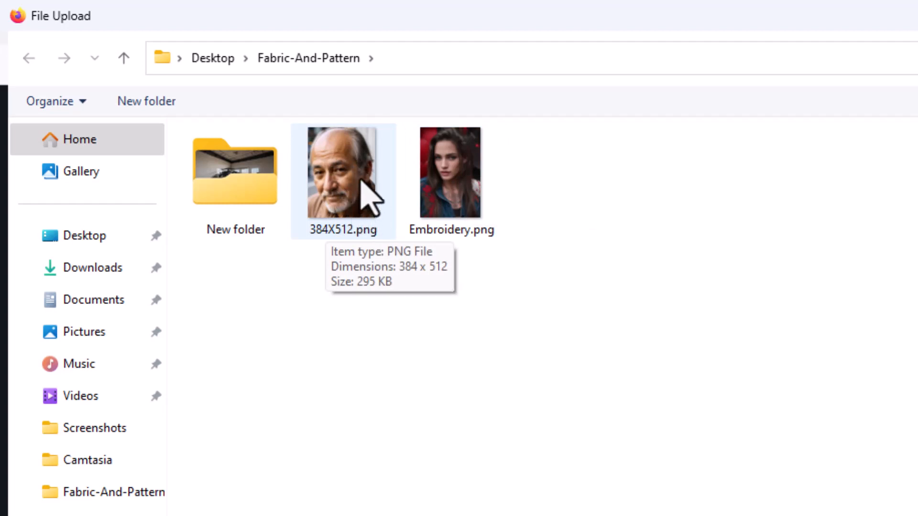
mouse_move(335, 185)
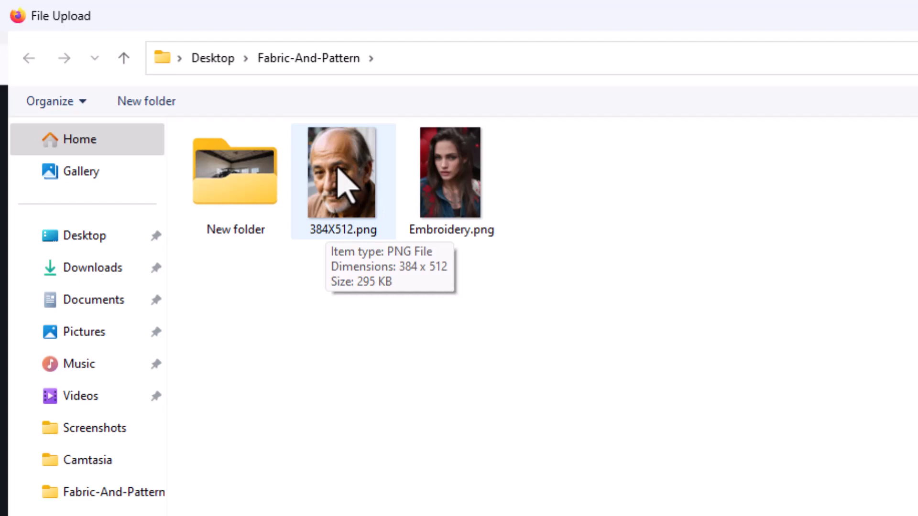
mouse_move(348, 195)
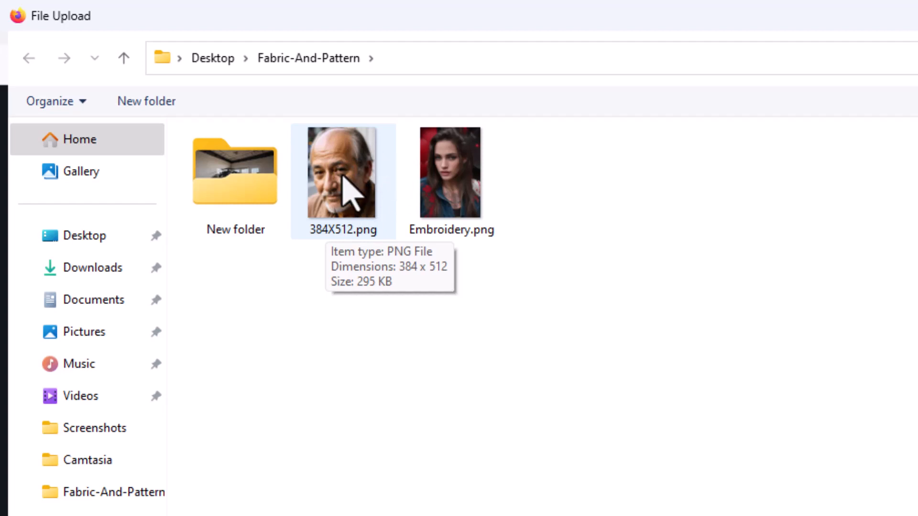
left_click(342, 172)
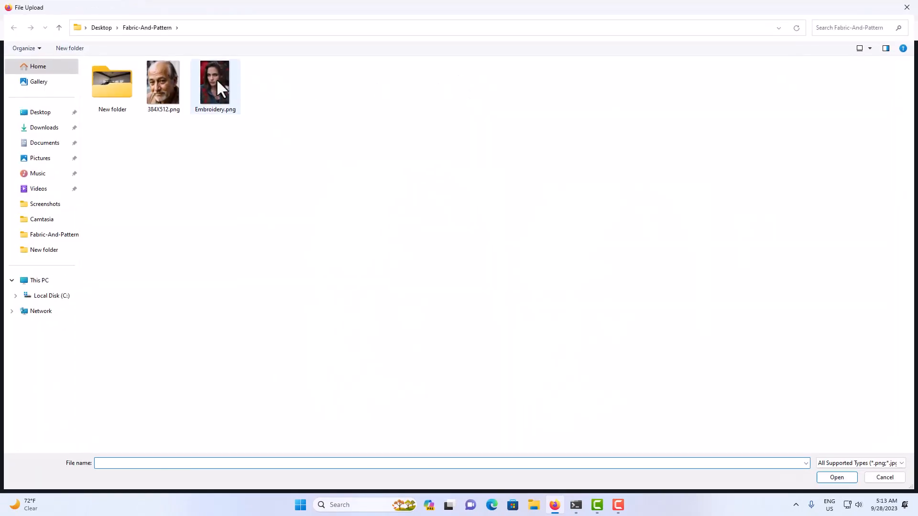
left_click(214, 82)
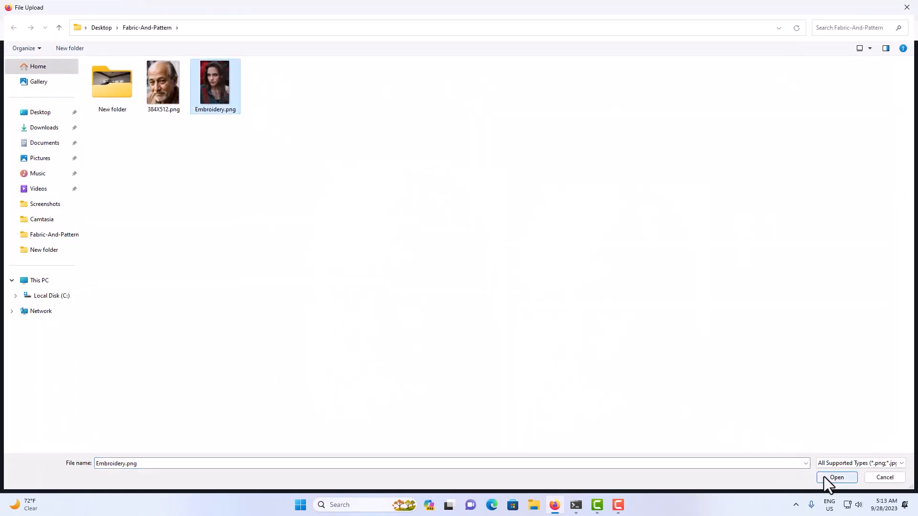
left_click(837, 478)
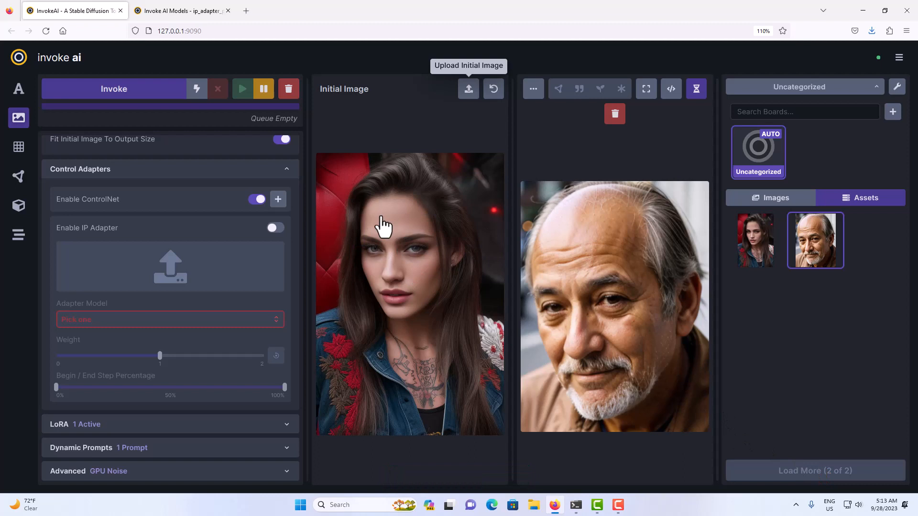
mouse_move(384, 250)
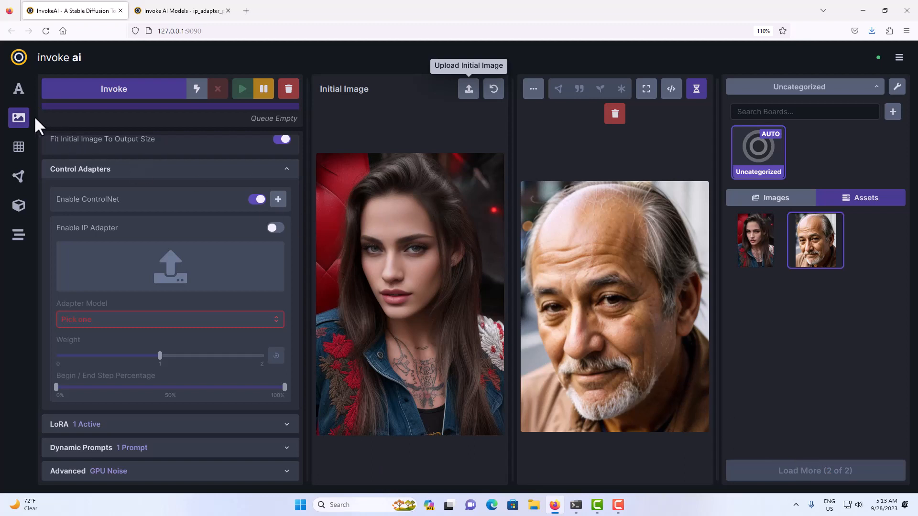
mouse_move(18, 118)
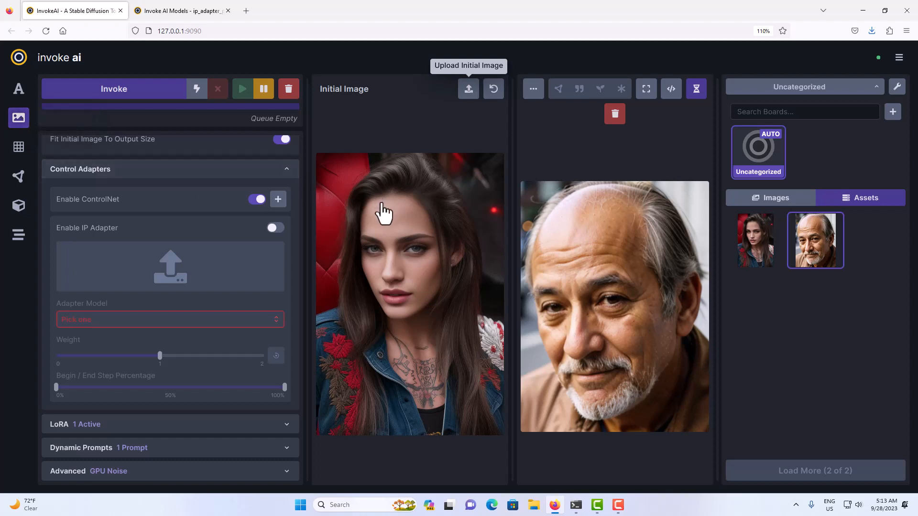
Recall all of the woman's image's stored generation settings via Use All
right_click(384, 210)
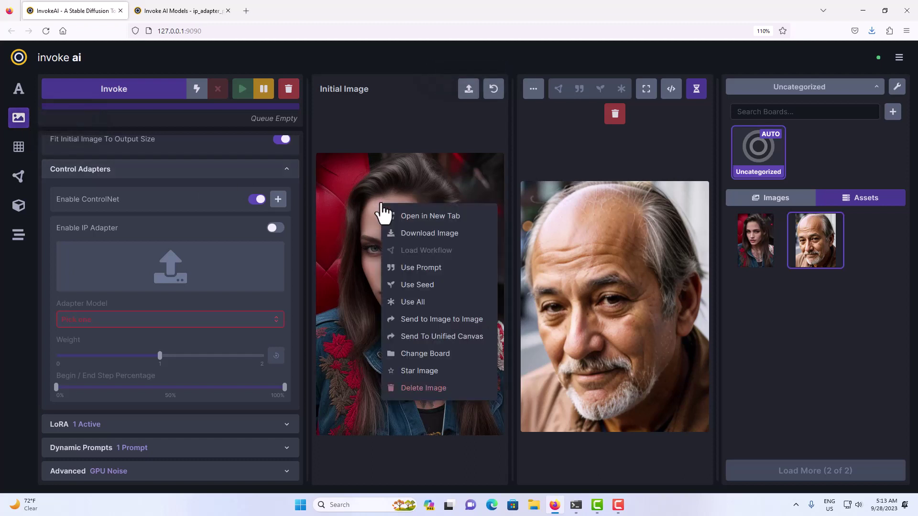
mouse_move(425, 305)
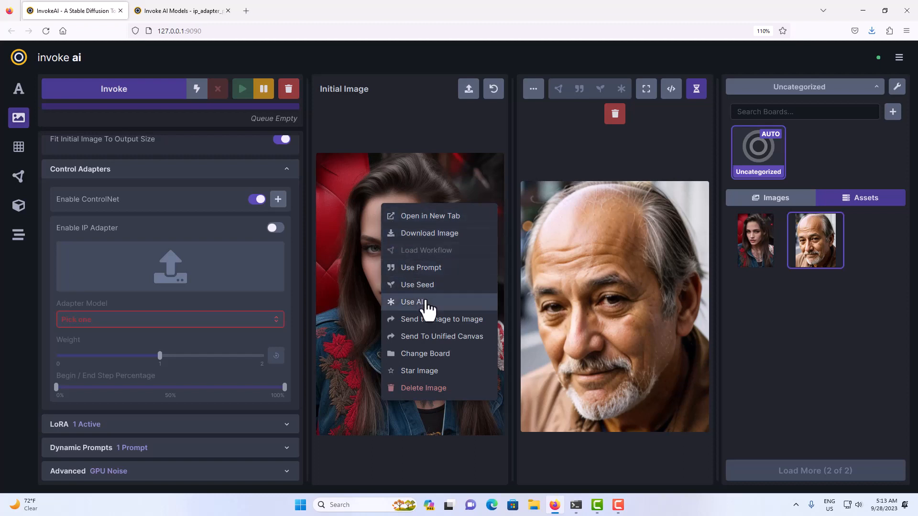
left_click(411, 302)
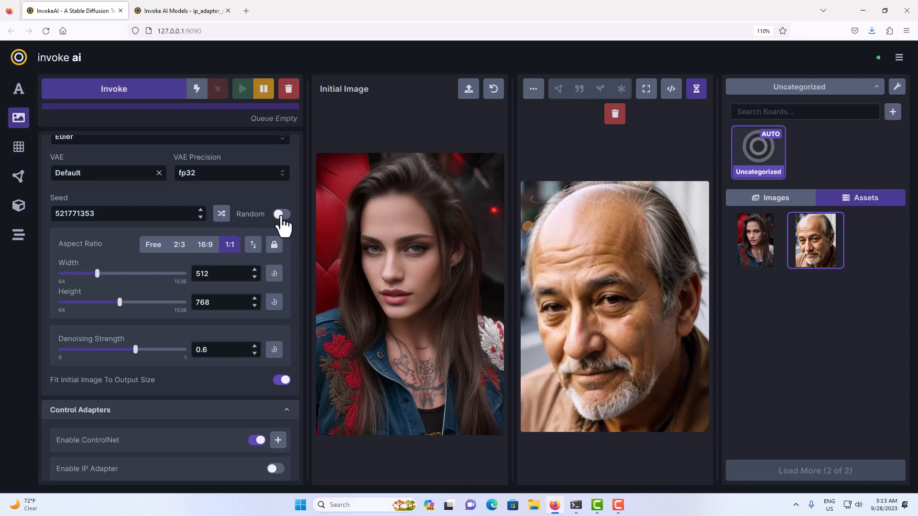
Re-enable random seed and set iterations to 4, keeping the recalled size and denoising
left_click(281, 214)
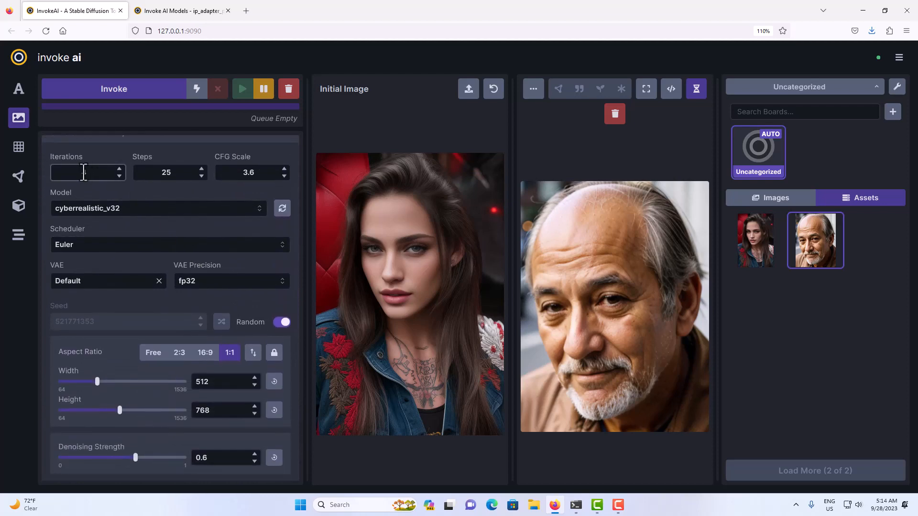
type("4")
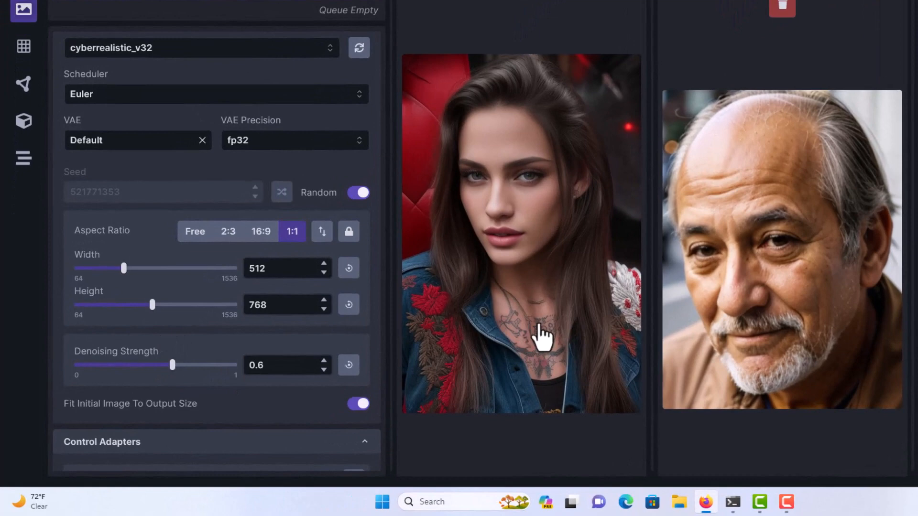
mouse_move(478, 315)
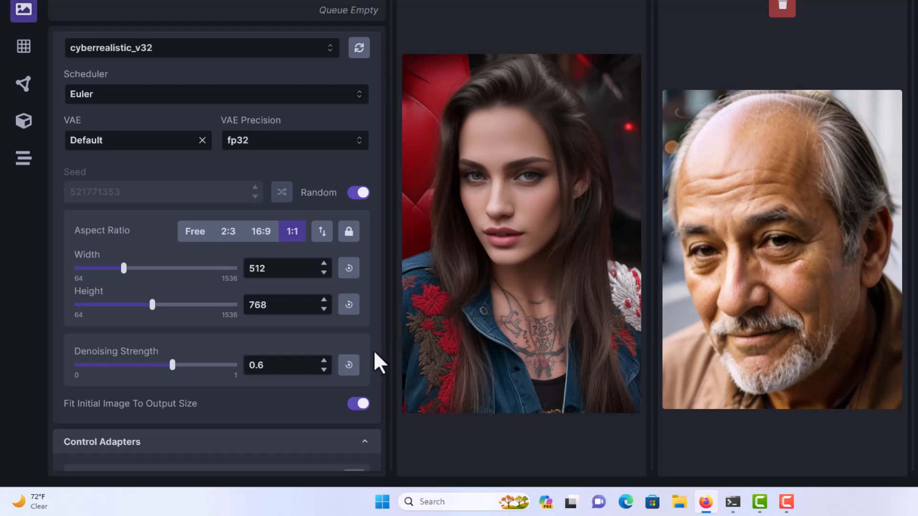
scroll("down", 3)
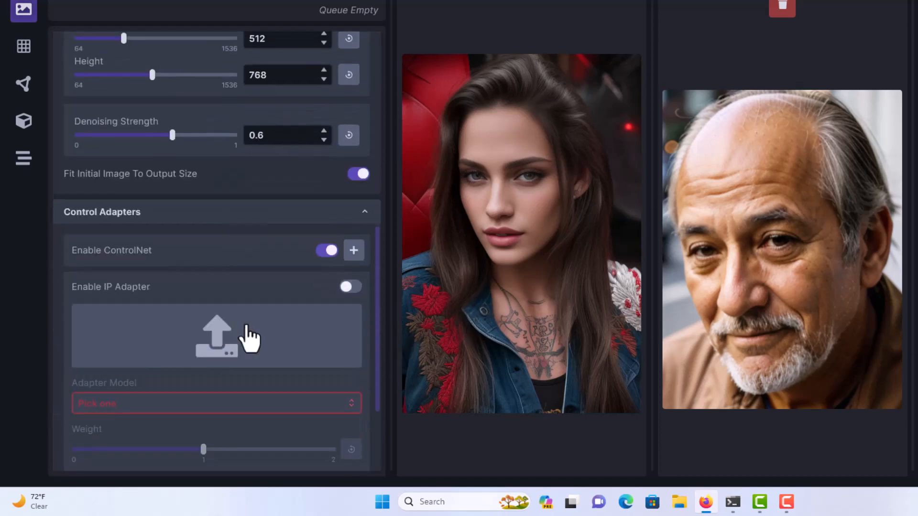
mouse_move(495, 220)
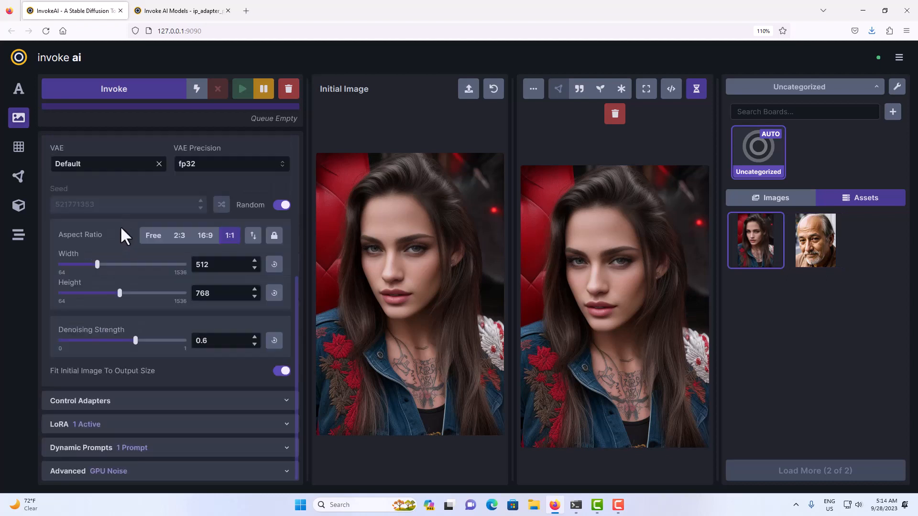
mouse_move(121, 411)
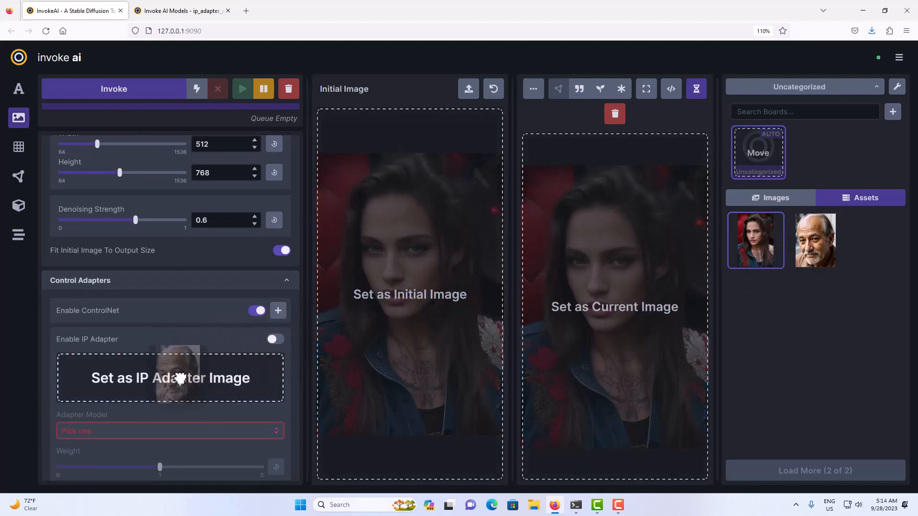
Set the old man's portrait as the IP Adapter reference image, enabling the adapter
left_click(275, 339)
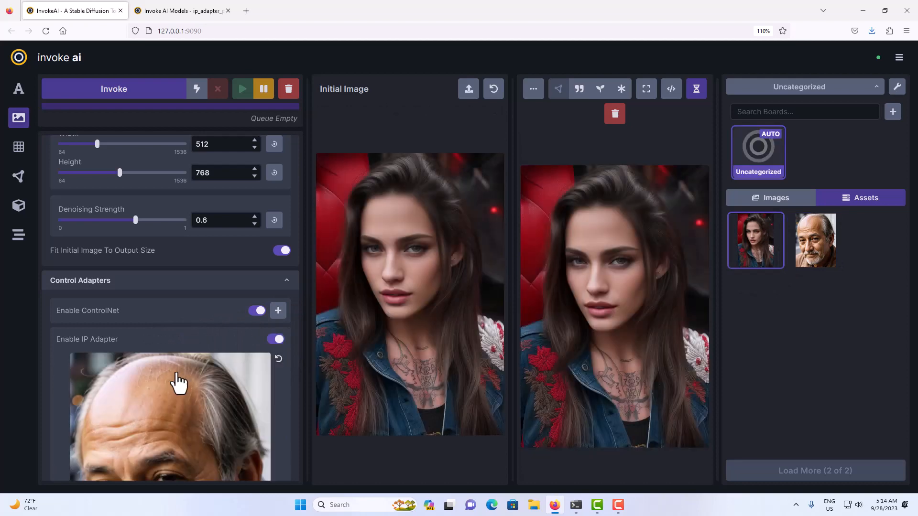
scroll("down", 3)
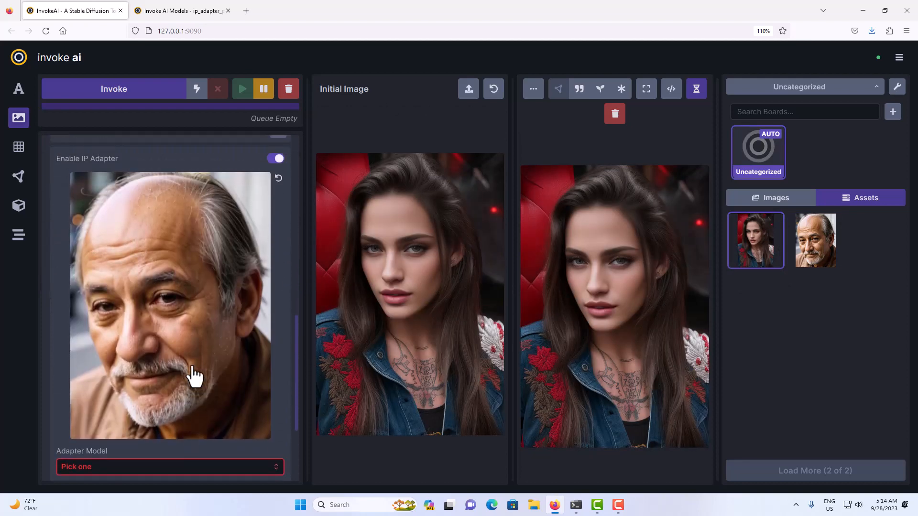
mouse_move(411, 285)
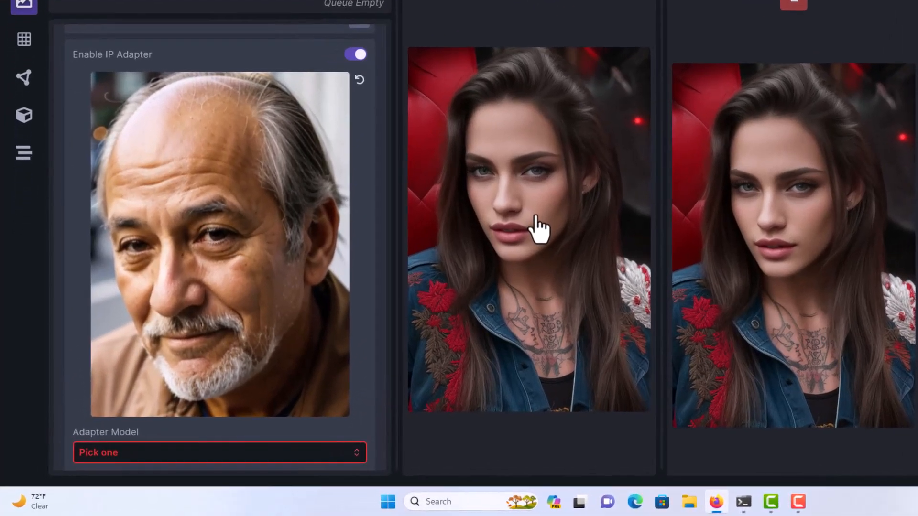
mouse_move(578, 143)
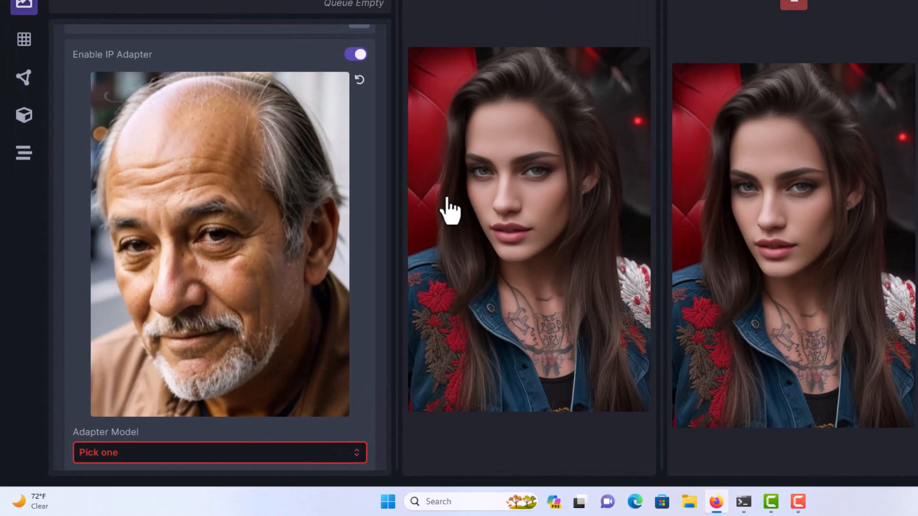
mouse_move(210, 262)
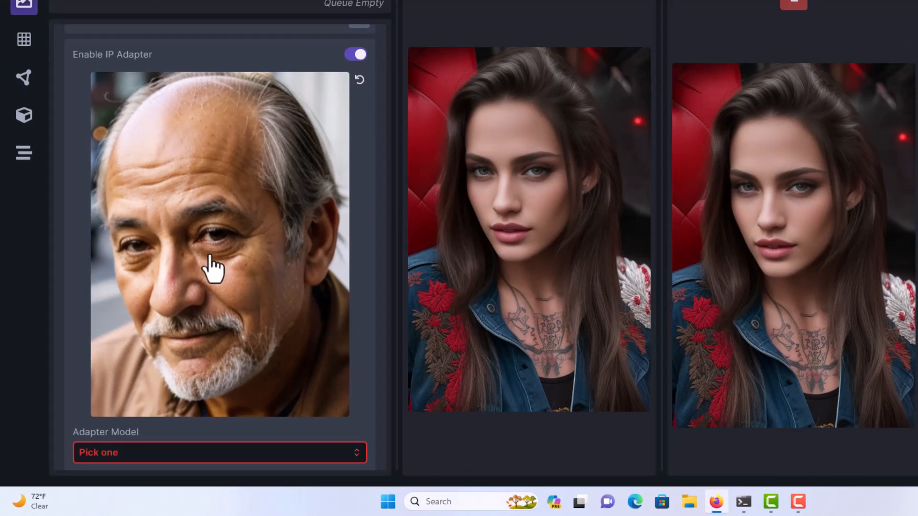
mouse_move(230, 207)
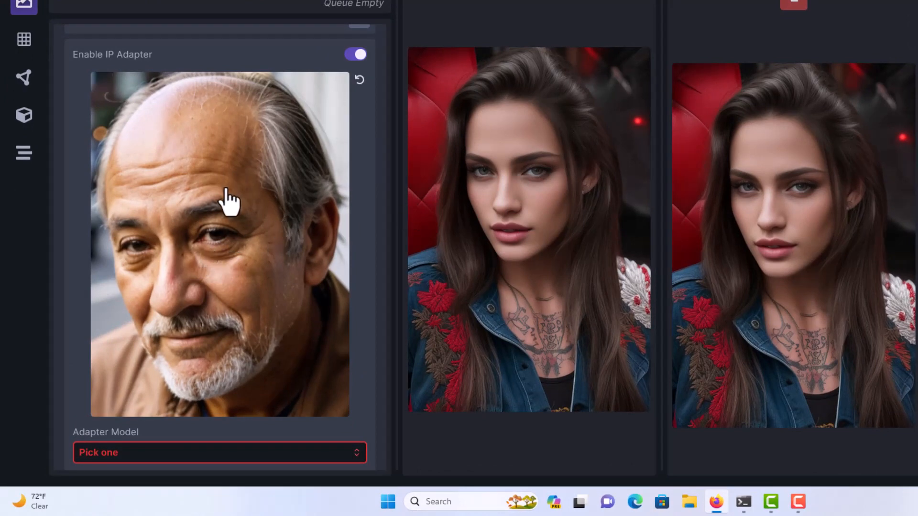
mouse_move(333, 245)
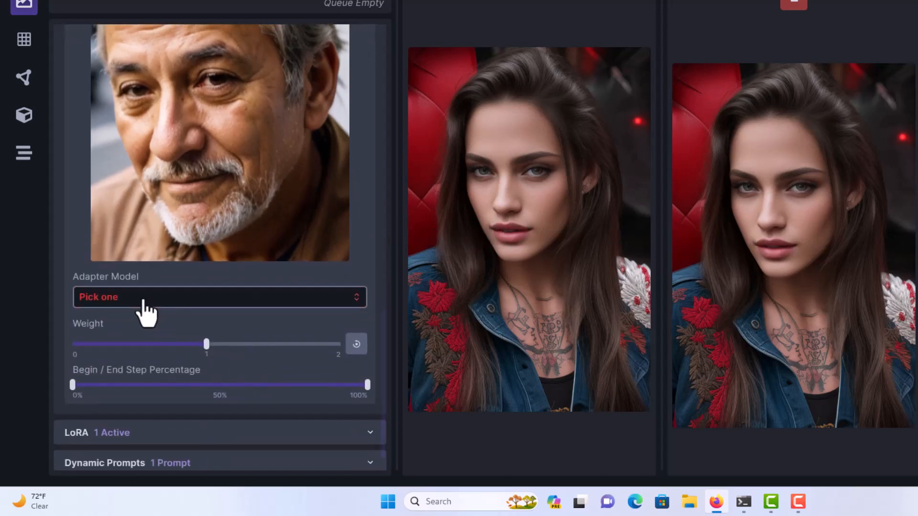
Choose ip_adapter_plus_face_sd15 as the IP Adapter model
left_click(219, 298)
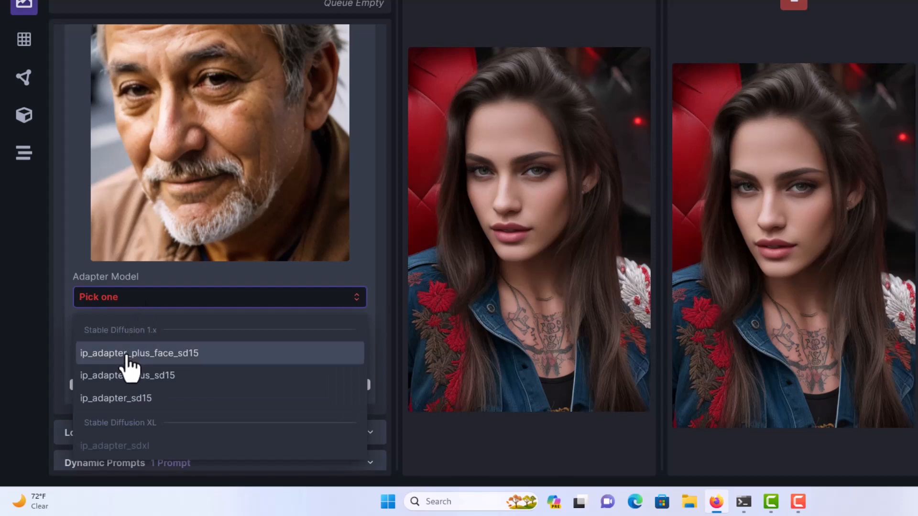
left_click(129, 354)
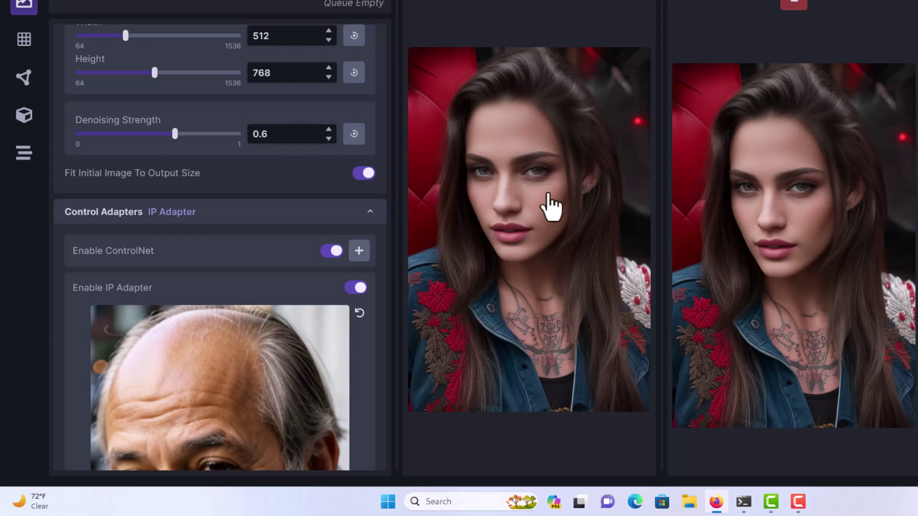
mouse_move(515, 178)
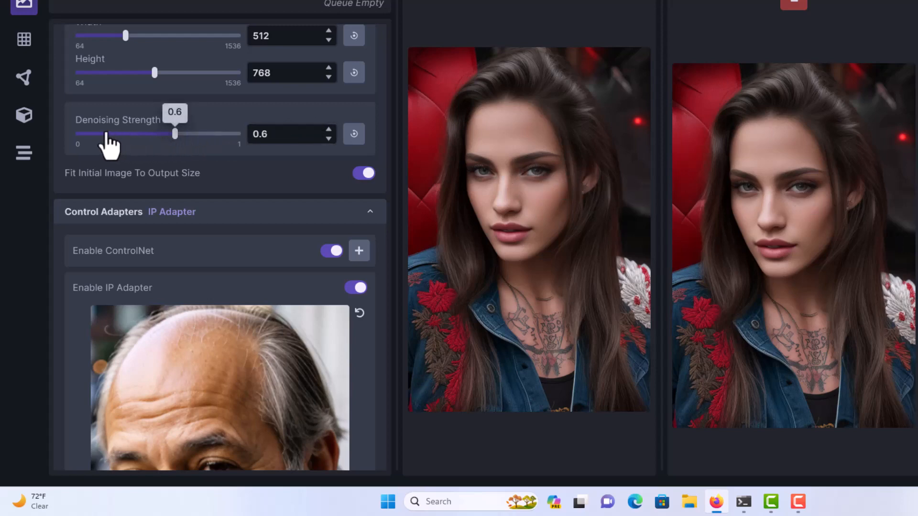
mouse_move(542, 248)
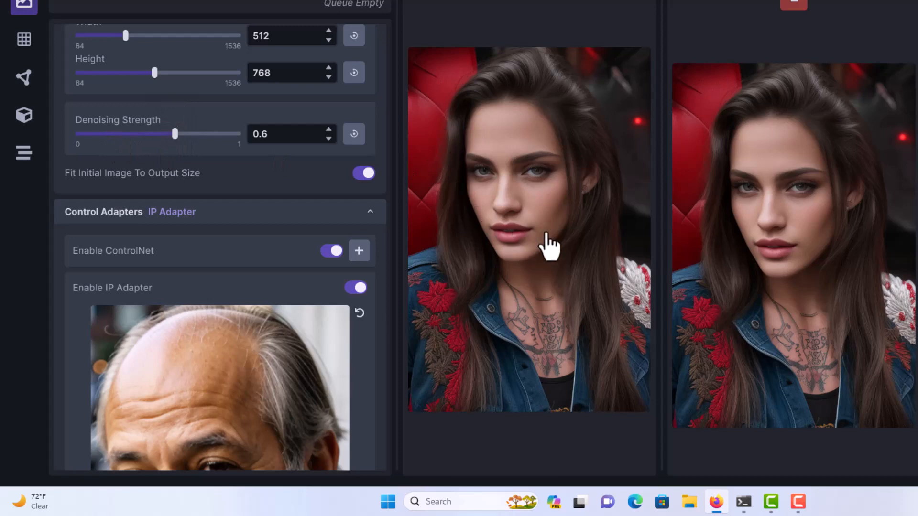
mouse_move(566, 316)
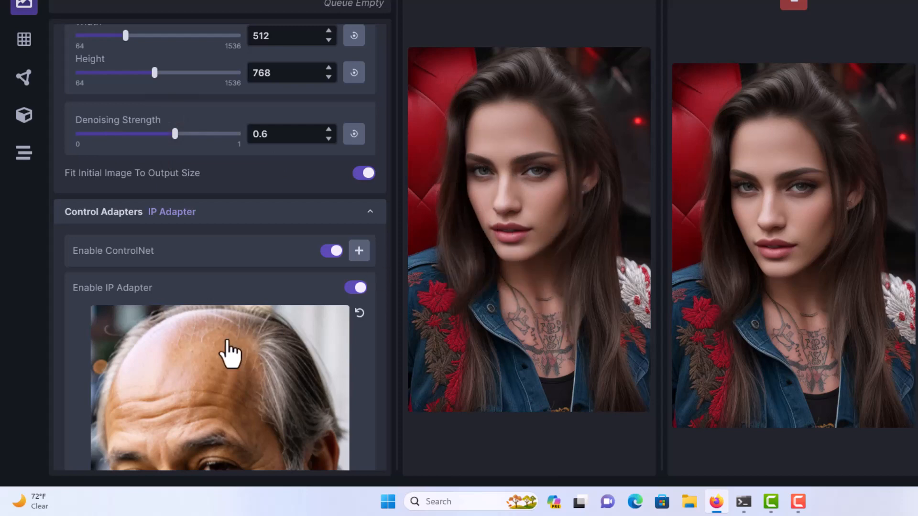
mouse_move(472, 286)
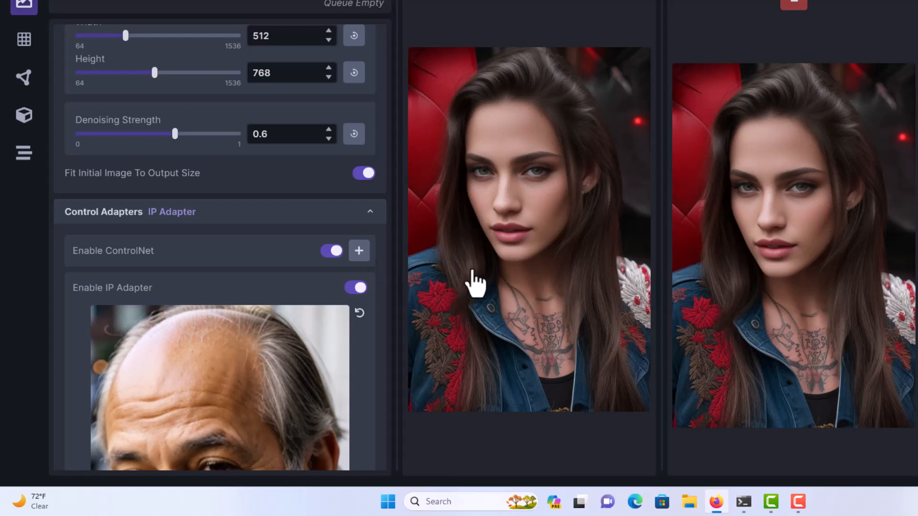
mouse_move(449, 354)
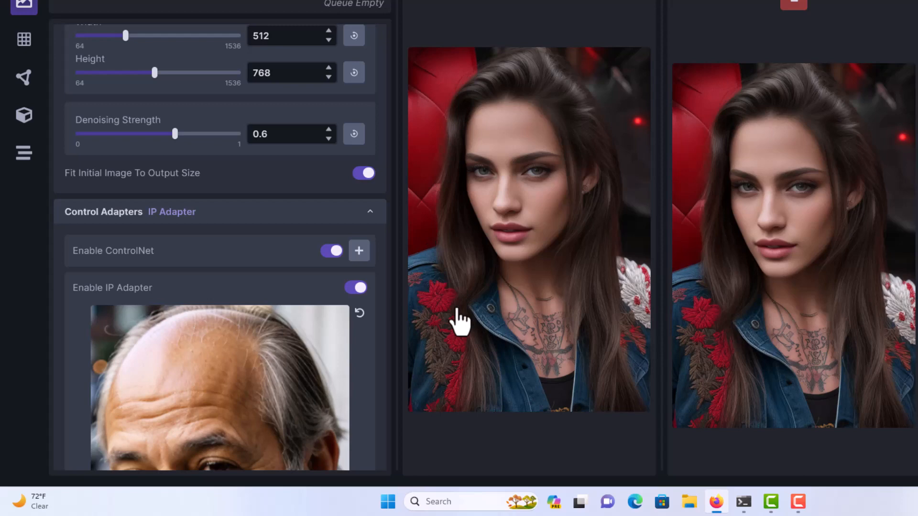
mouse_move(304, 122)
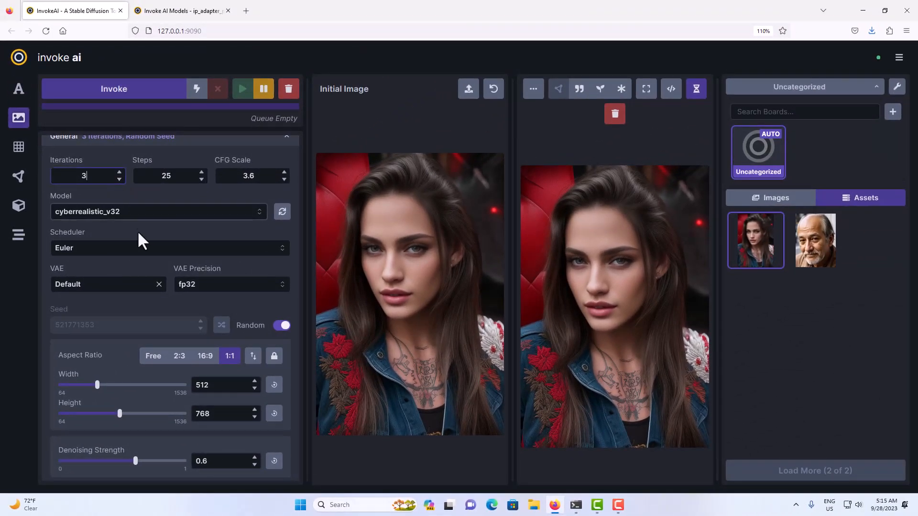
Confirm ip_adapter_plus_face_sd15 with the old man image at denoising 0.6 and invoke 3 iterations
scroll("down", 3)
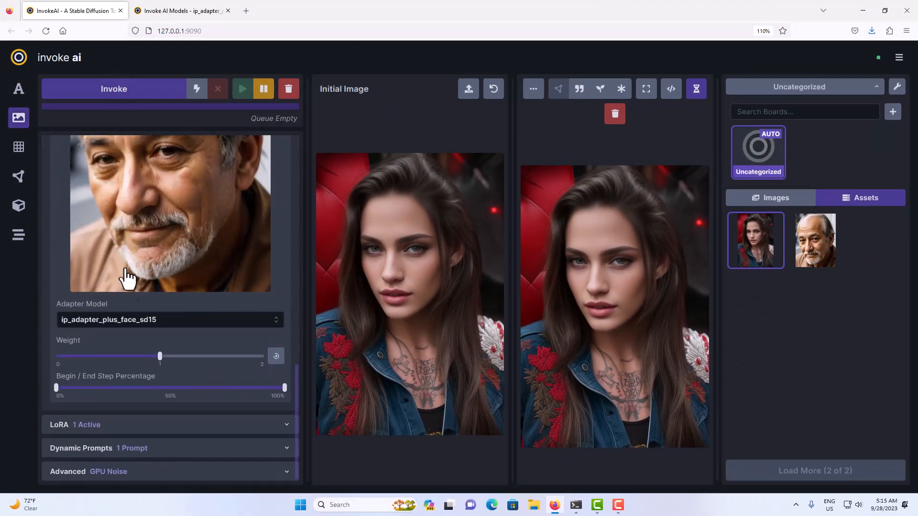
mouse_move(161, 357)
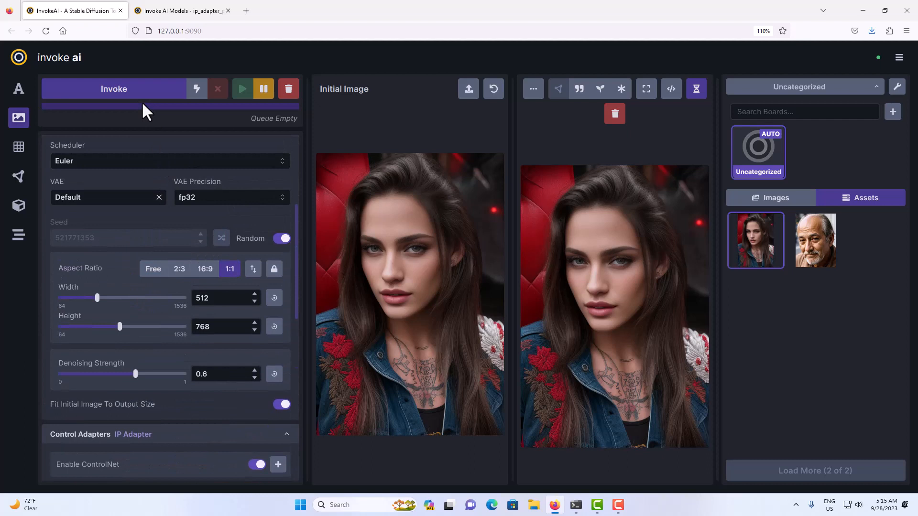
left_click(222, 374)
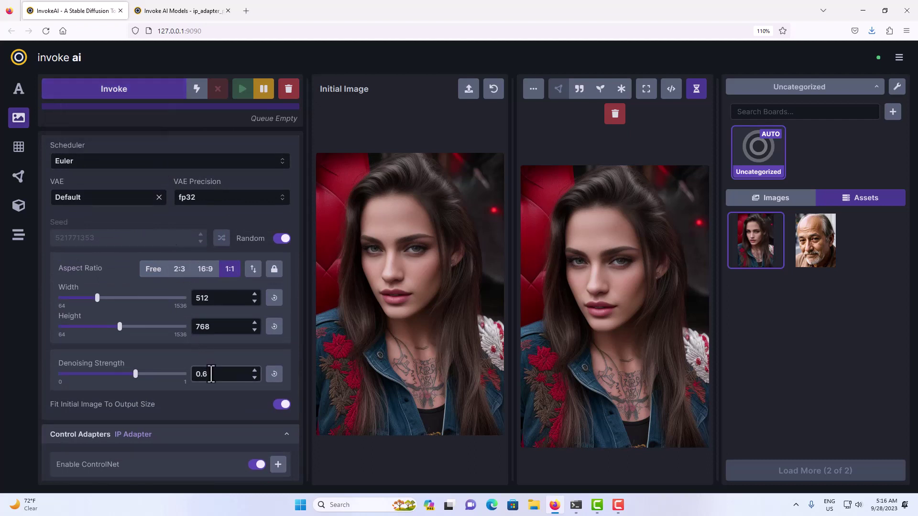
mouse_move(148, 92)
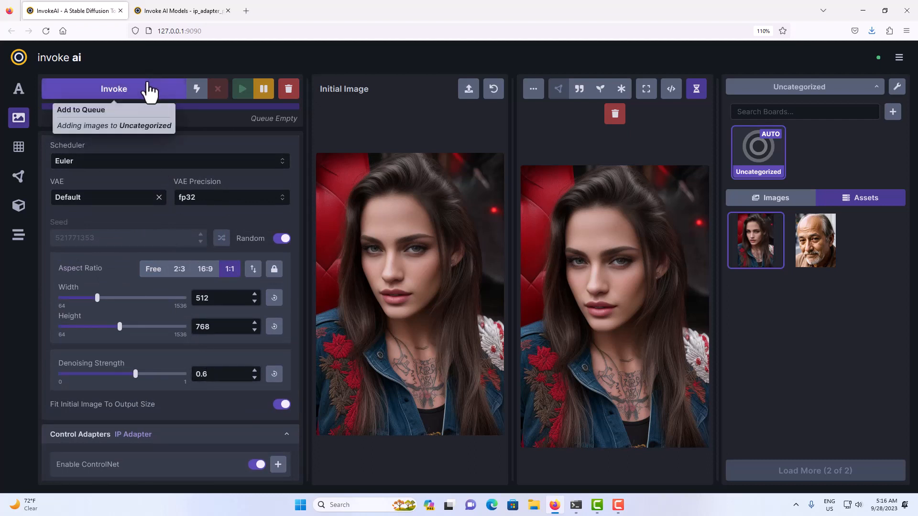
left_click(114, 89)
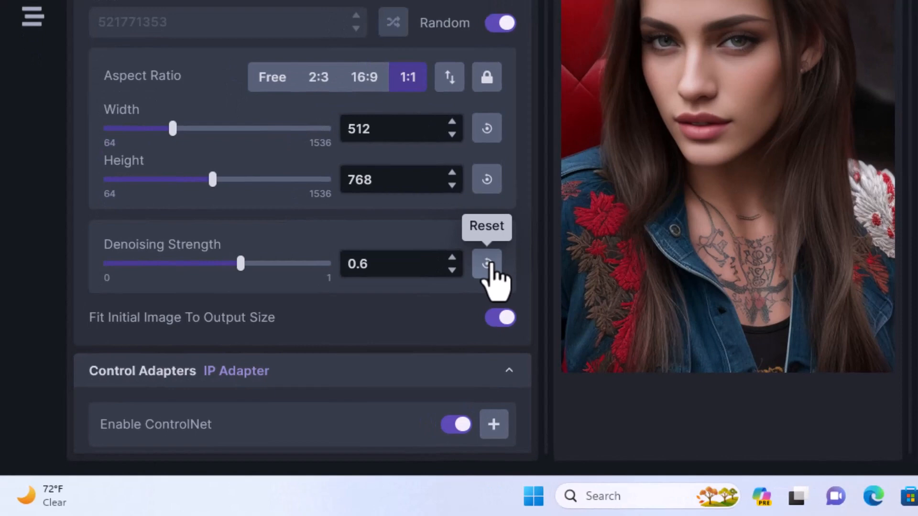
mouse_move(488, 282)
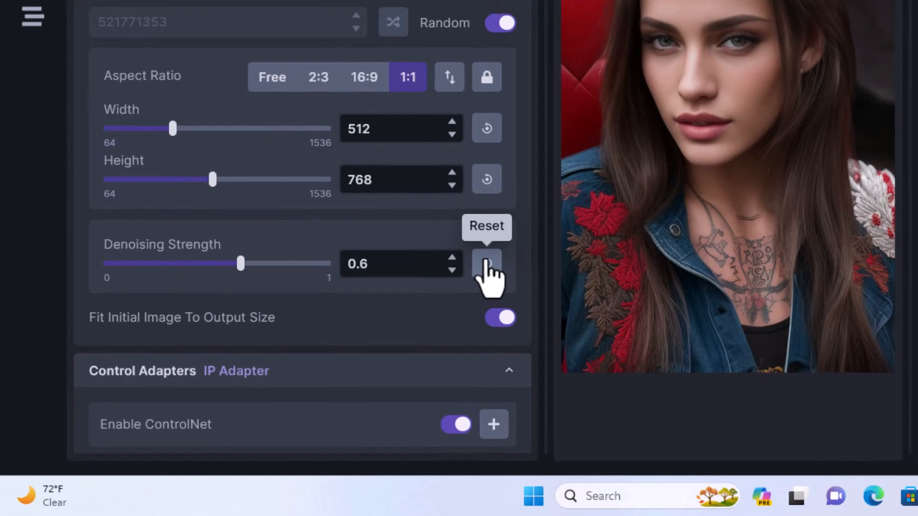
mouse_move(241, 285)
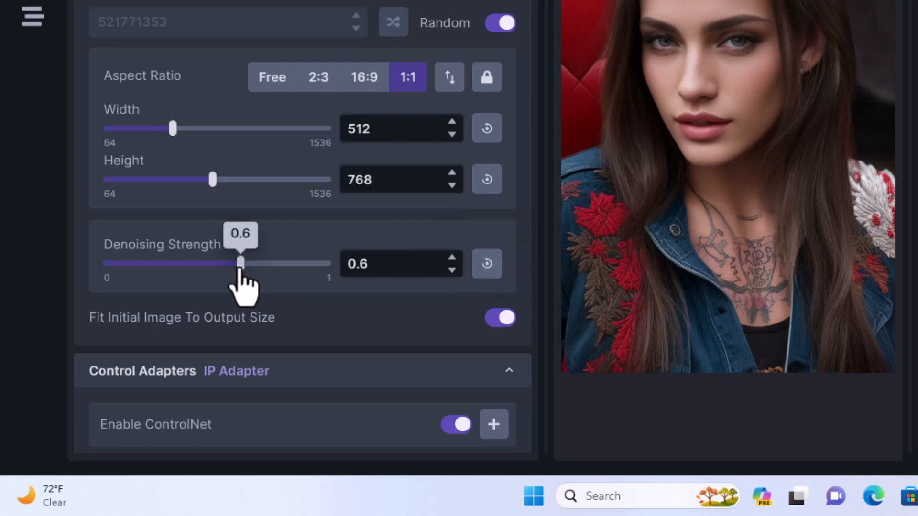
Lower Denoising Strength to 0.3 and view the second old-man-faced result
left_click_drag(240, 264, 171, 264)
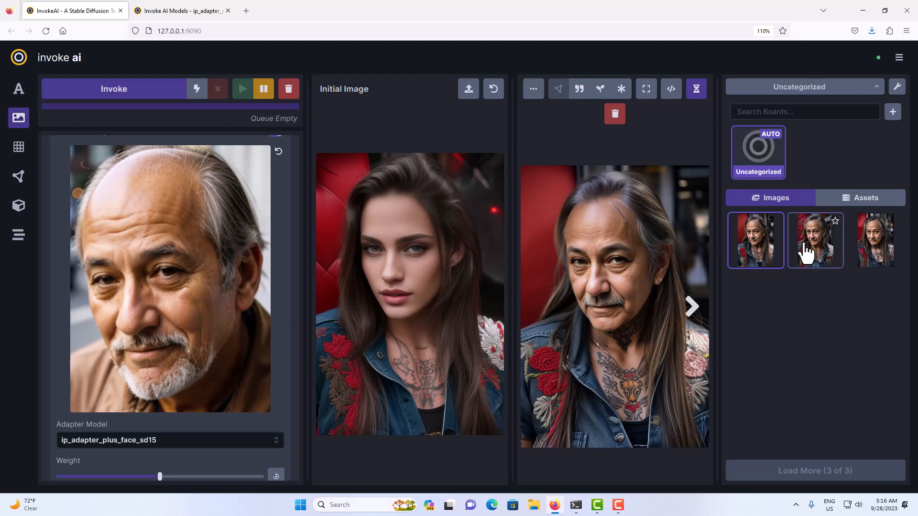
left_click(815, 241)
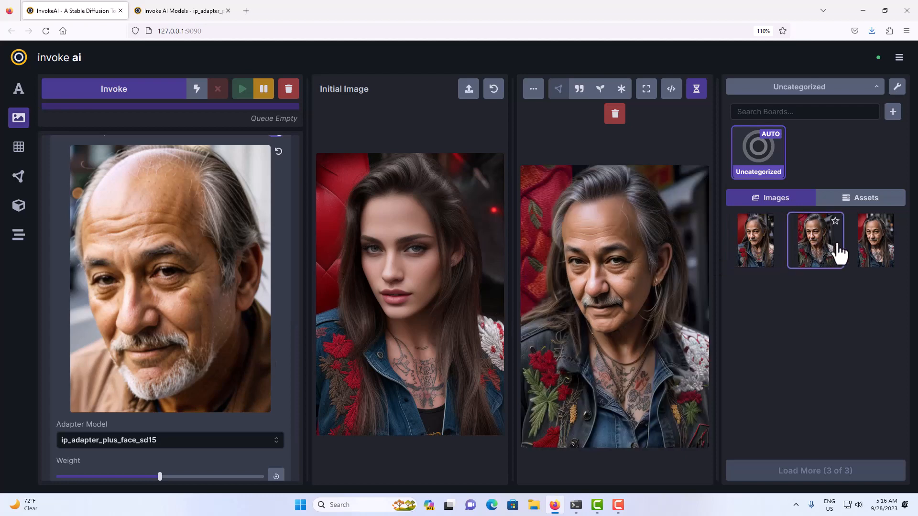
mouse_move(627, 354)
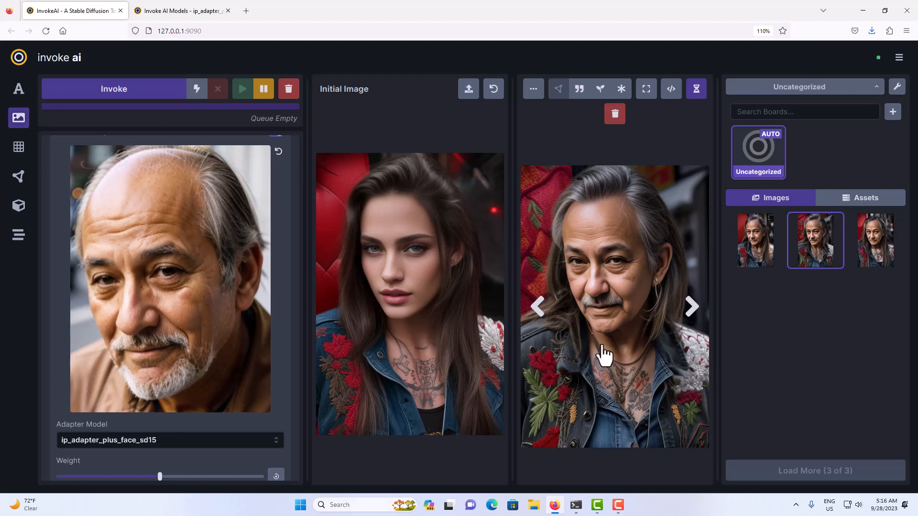
mouse_move(408, 354)
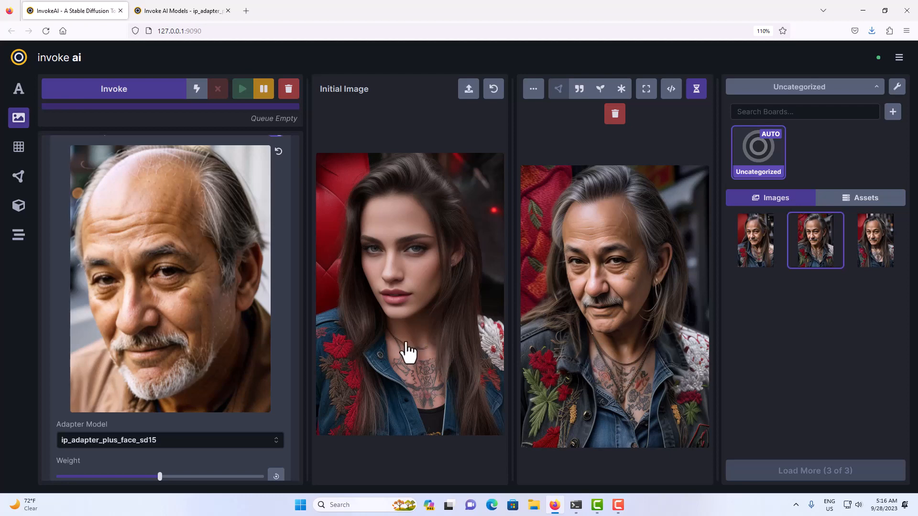
mouse_move(544, 360)
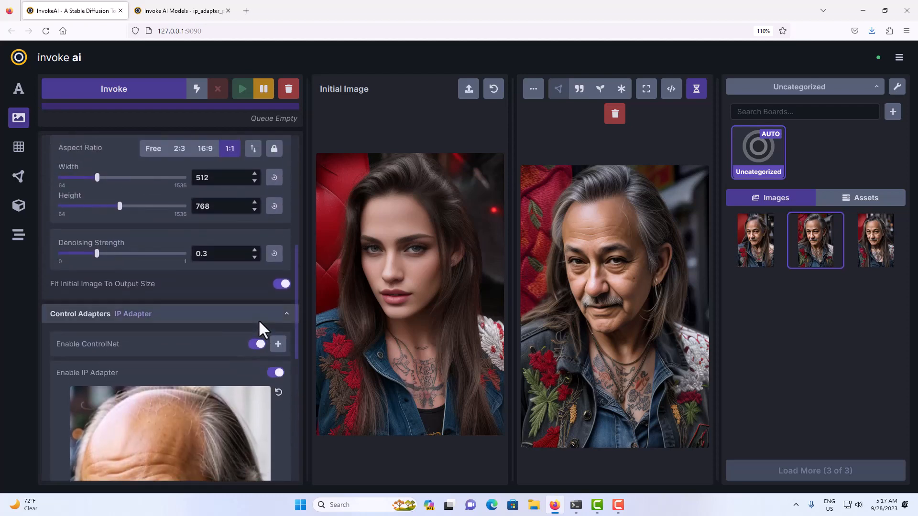
mouse_move(114, 90)
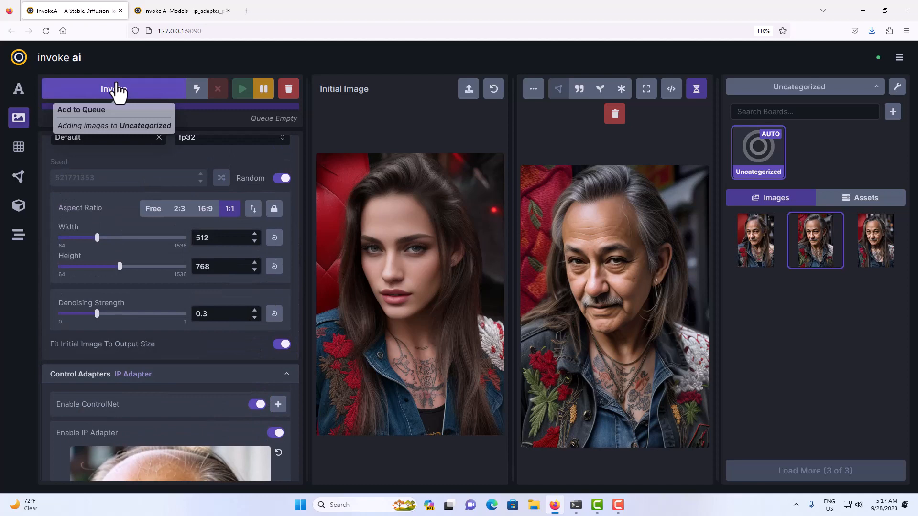
Invoke a new batch at 0.3 denoising and browse the three subtler face-swapped results
left_click(113, 88)
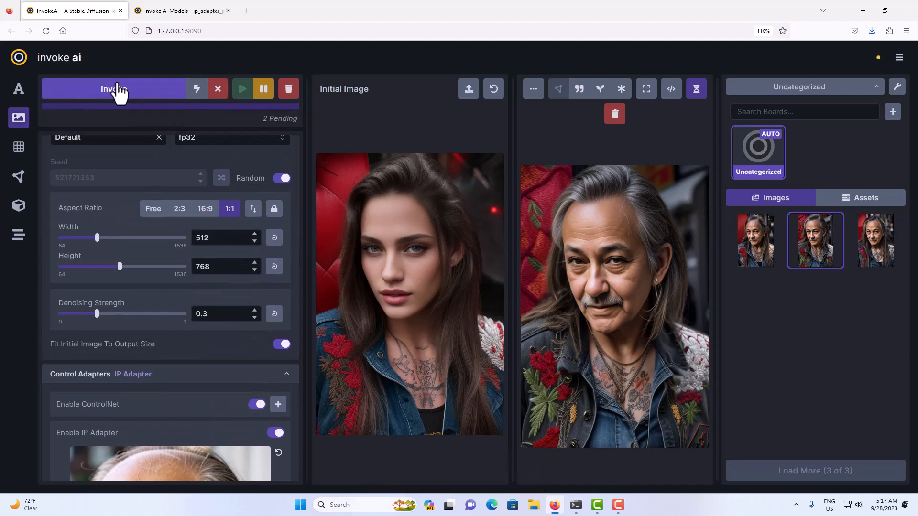
left_click(113, 88)
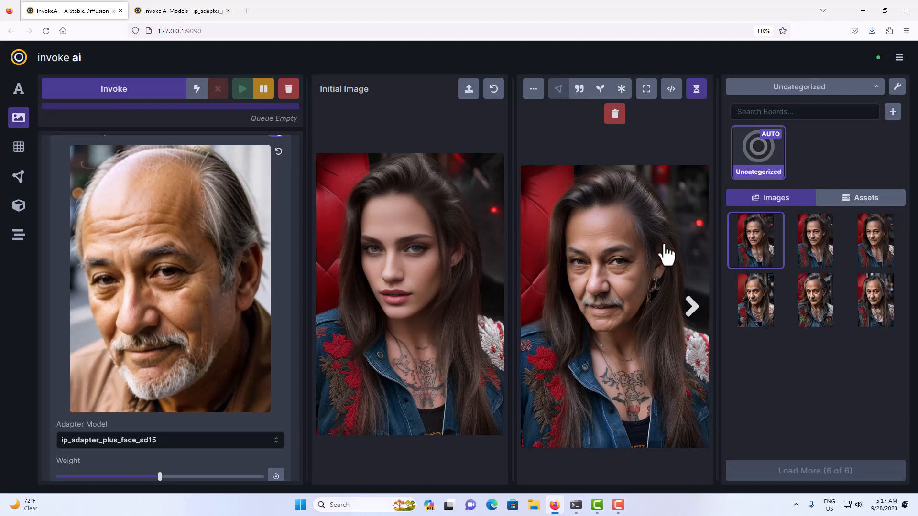
mouse_move(691, 315)
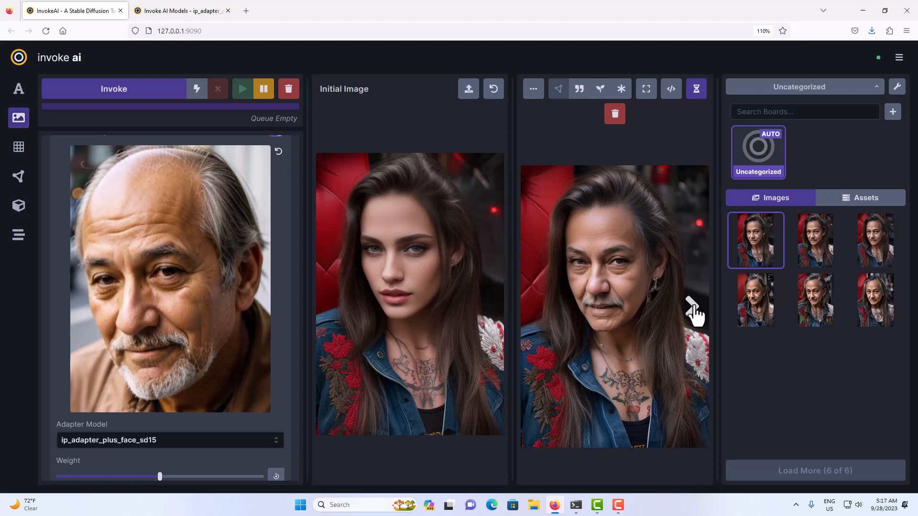
left_click(814, 241)
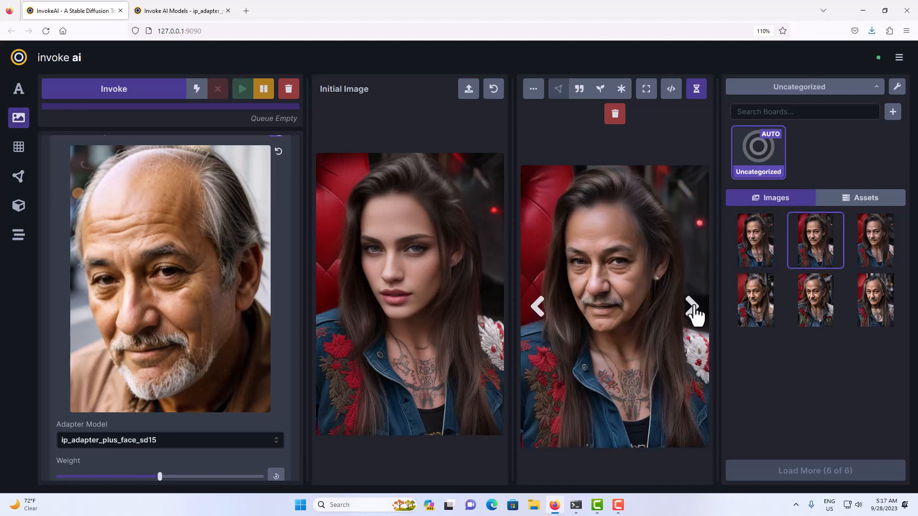
left_click(692, 306)
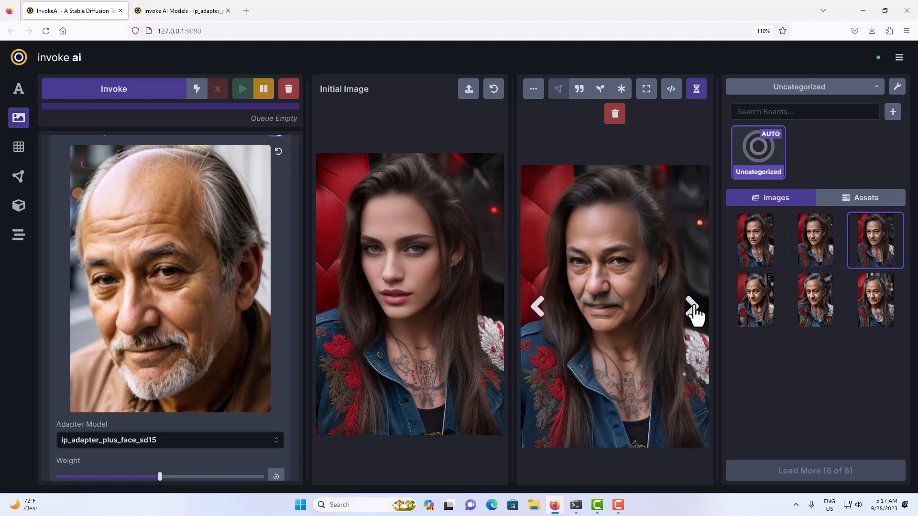
mouse_move(541, 310)
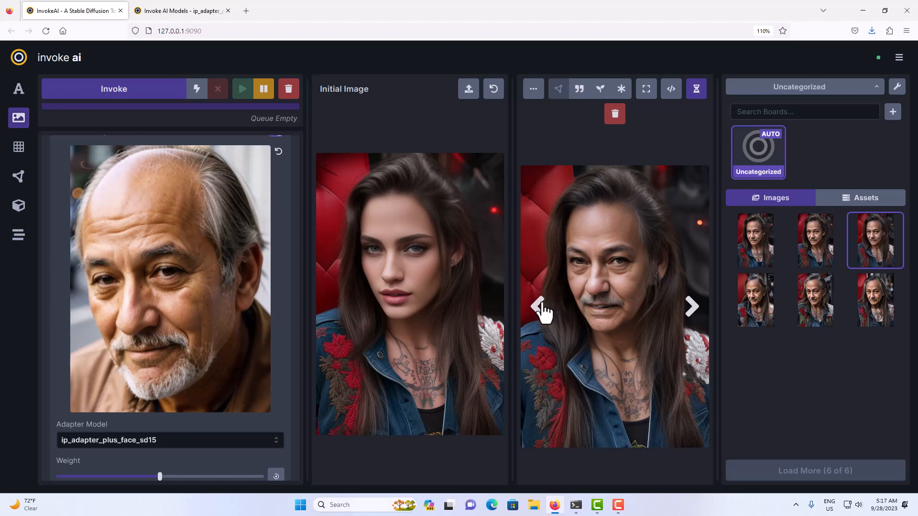
mouse_move(615, 114)
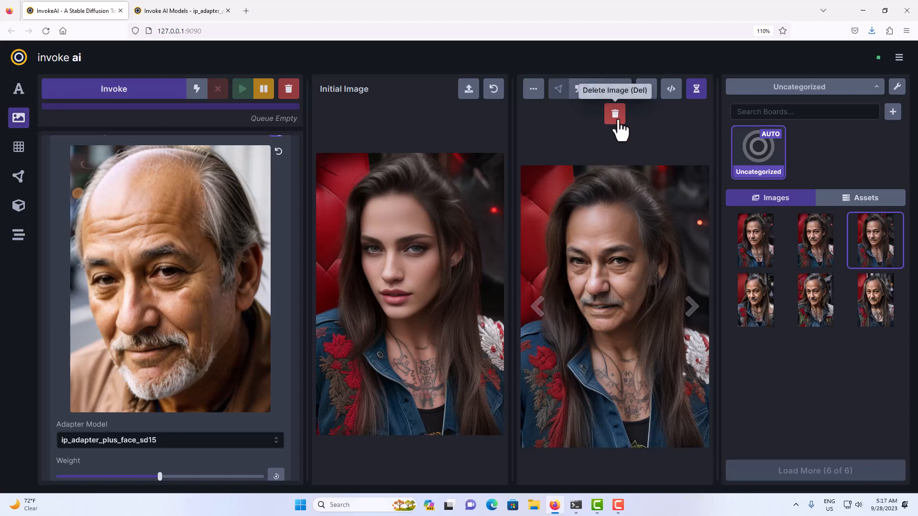
Delete the generated images from the board and reset Denoising Strength to 0.6
left_click(614, 114)
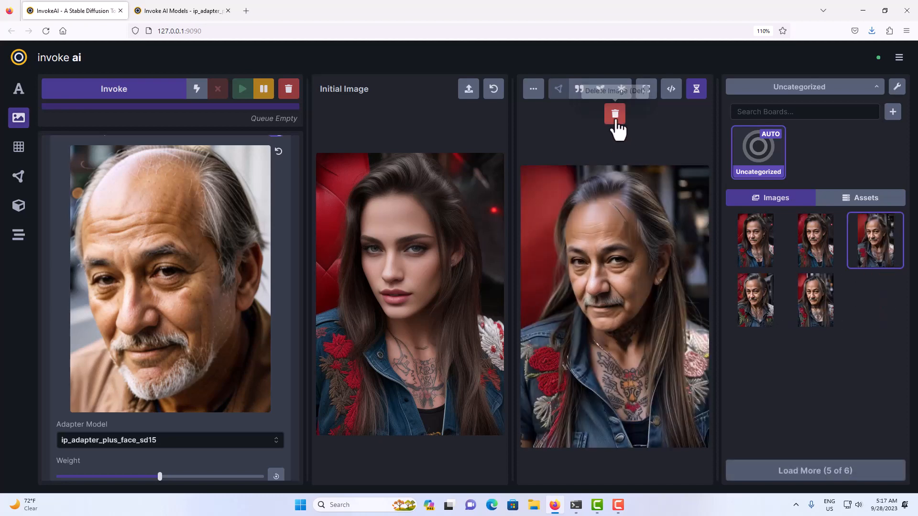
left_click(614, 113)
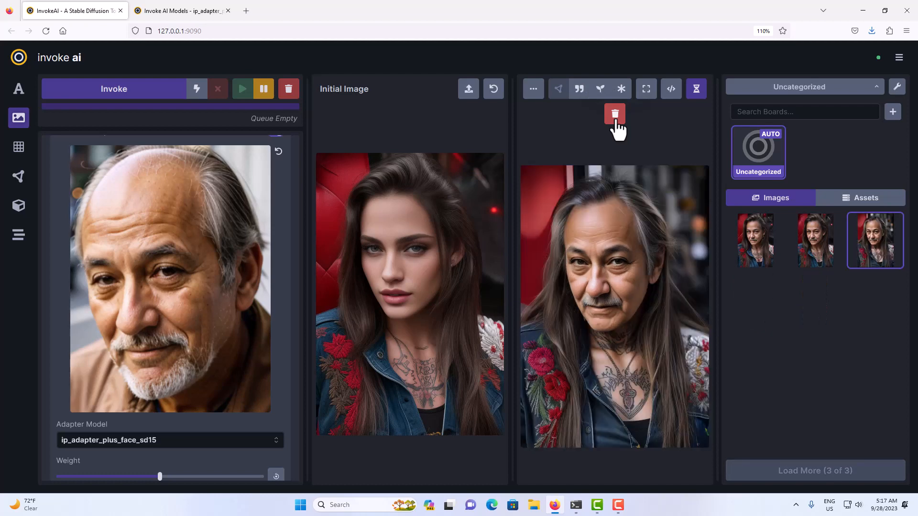
left_click(614, 114)
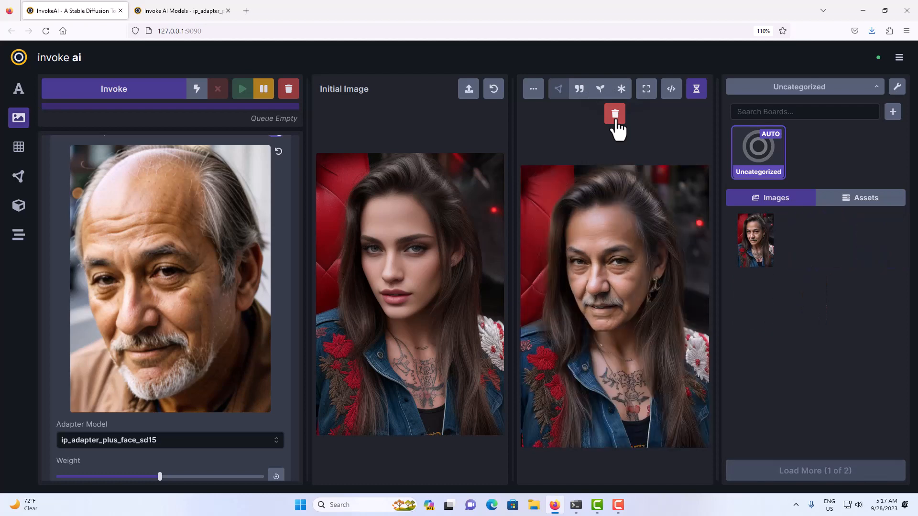
left_click(615, 113)
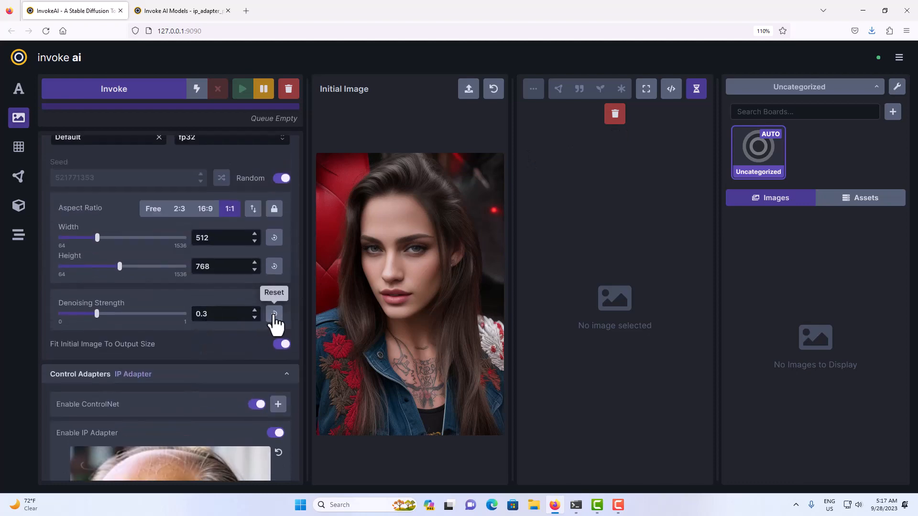
left_click_drag(97, 313, 148, 314)
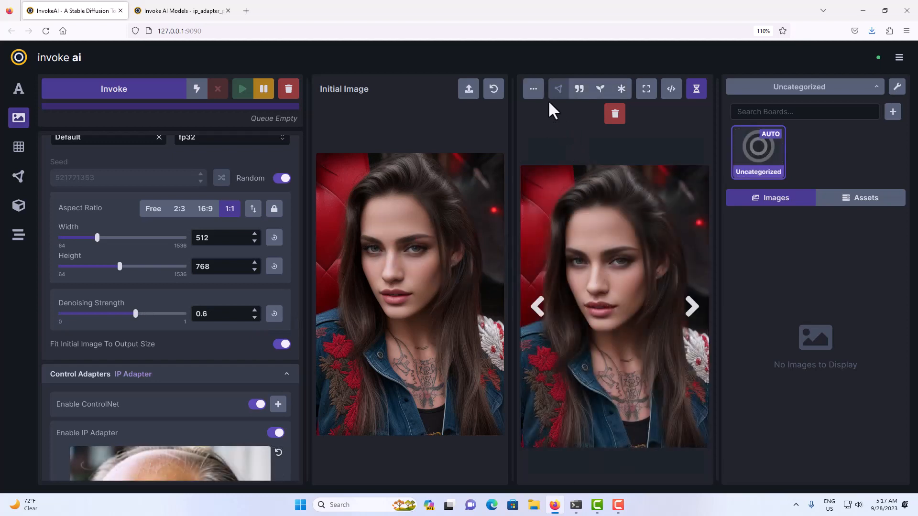
mouse_move(533, 88)
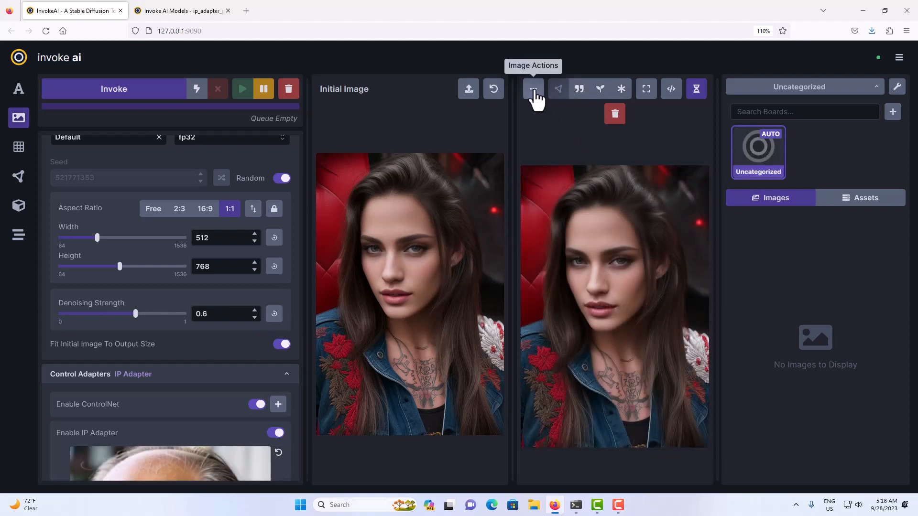
Send the woman's portrait to the Unified Canvas via the image's more-options menu
left_click(534, 88)
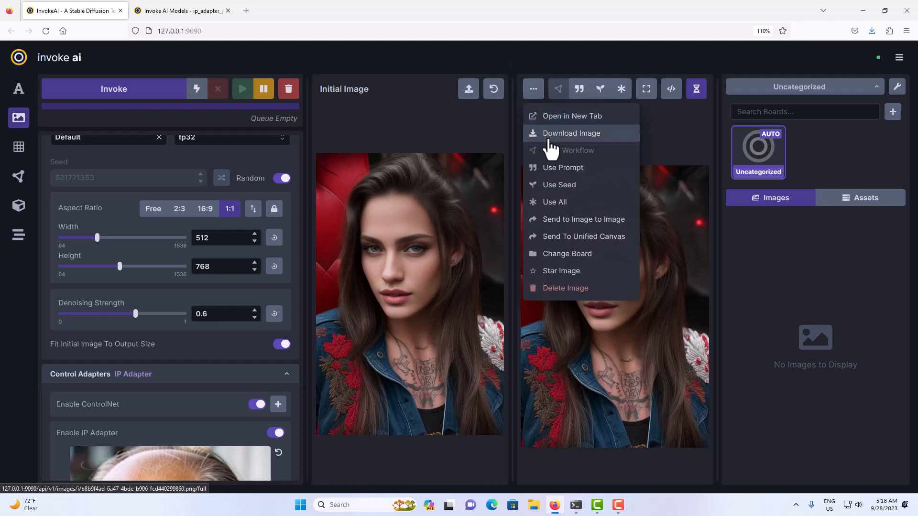
mouse_move(557, 241)
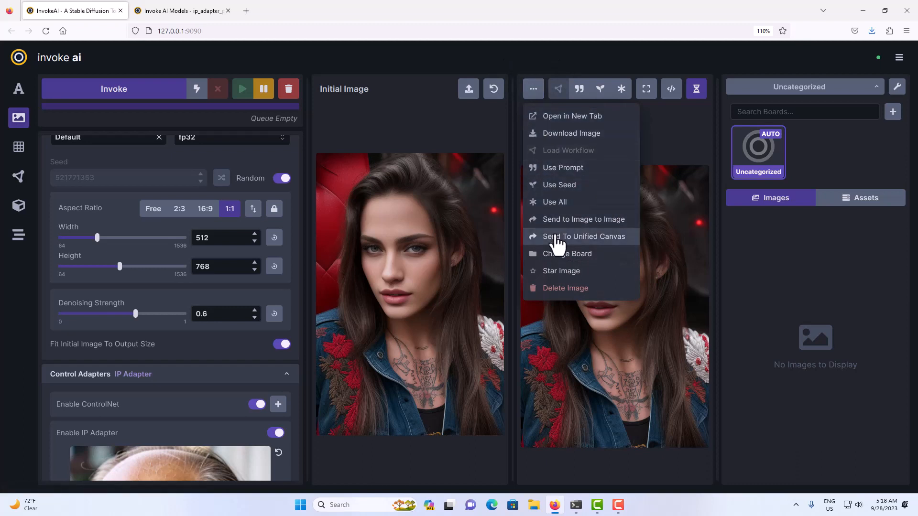
left_click(583, 236)
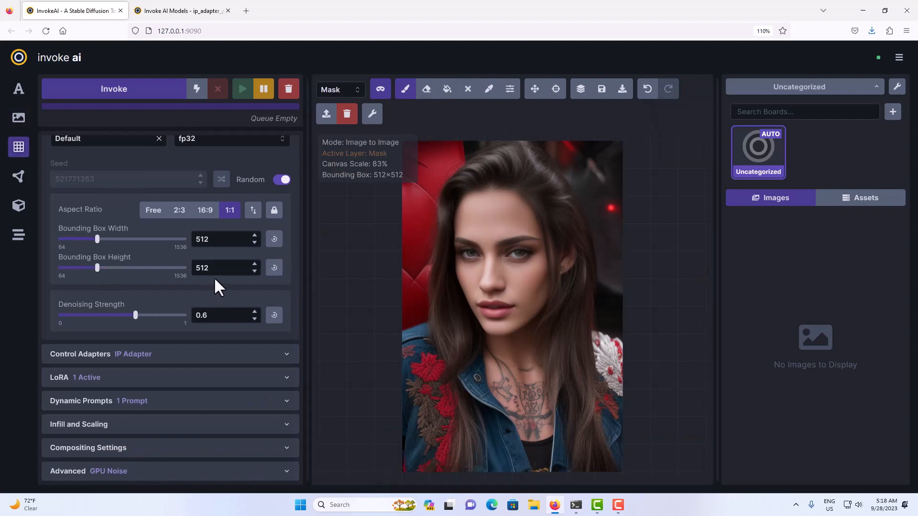
mouse_move(157, 318)
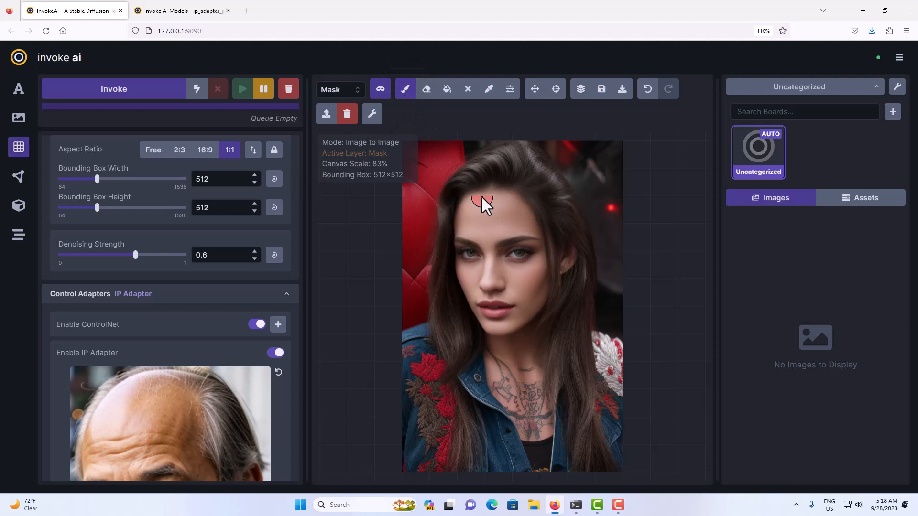
Move the 512×512 bounding box over the woman's head and shoulders, then return to the brush
left_click_drag(481, 203, 517, 257)
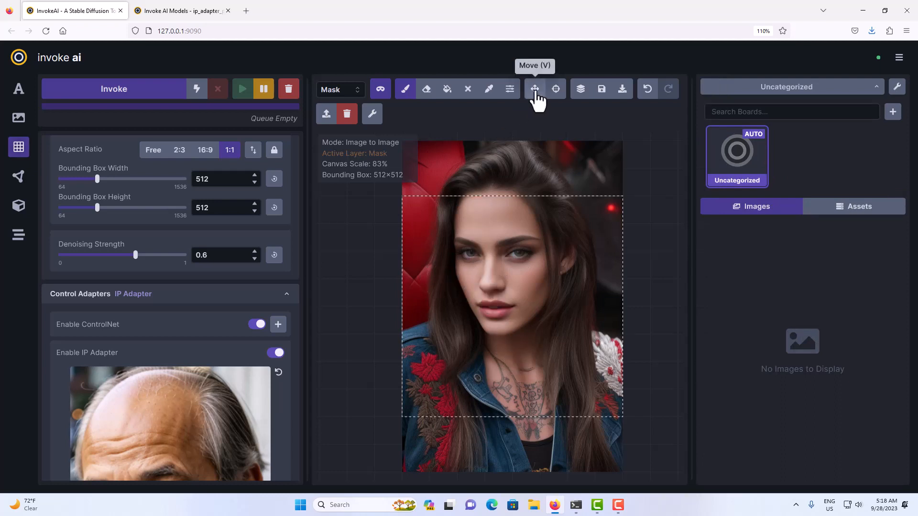
left_click(535, 88)
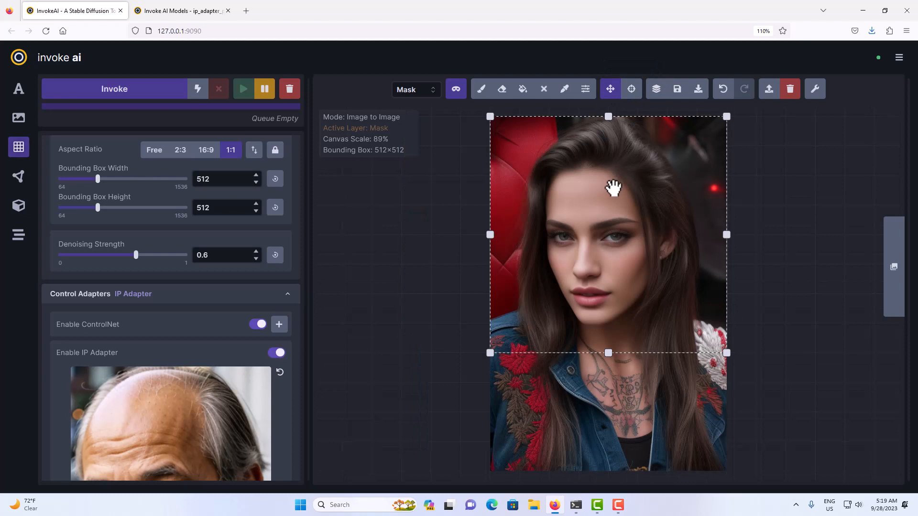
left_click(481, 88)
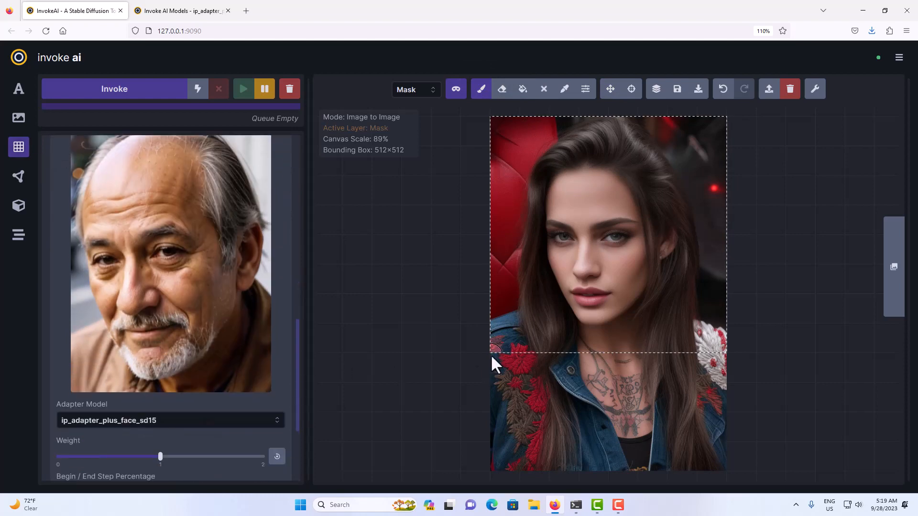
mouse_move(586, 365)
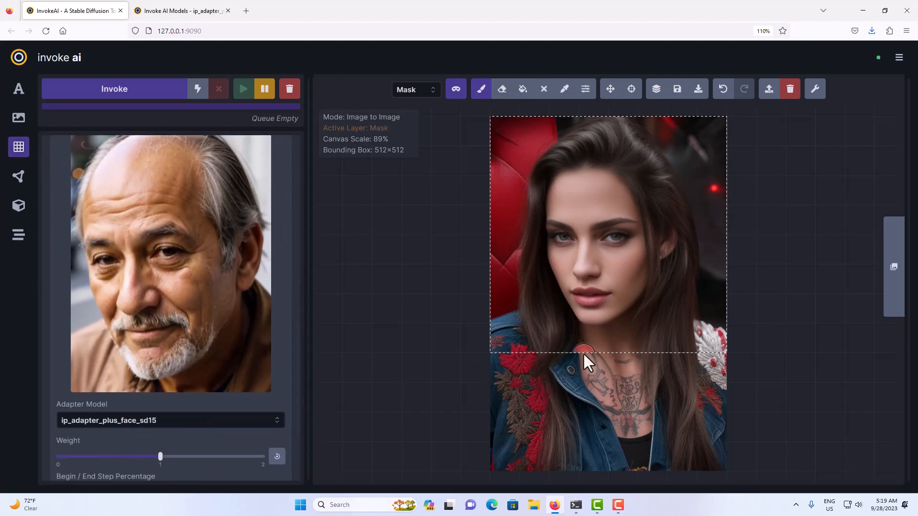
mouse_move(592, 214)
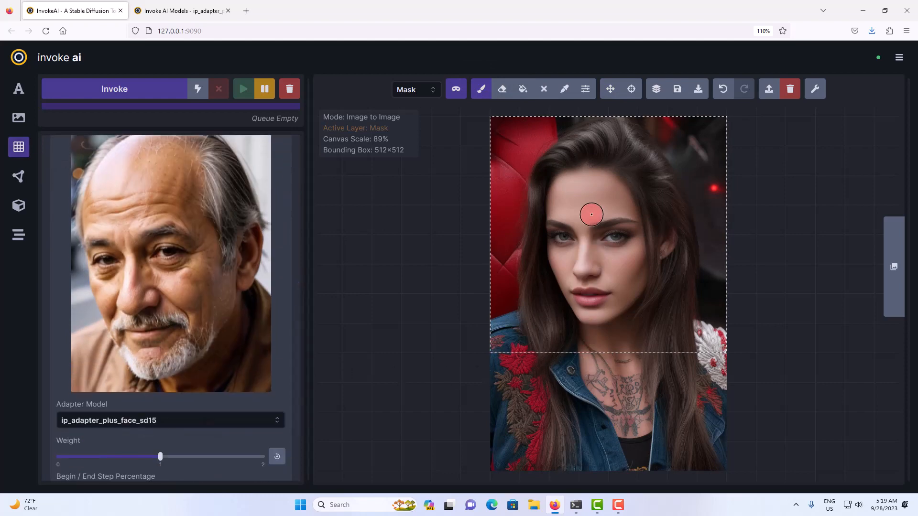
Paint an inpaint mask over the woman's entire face from forehead to chin
left_click_drag(591, 213, 558, 207)
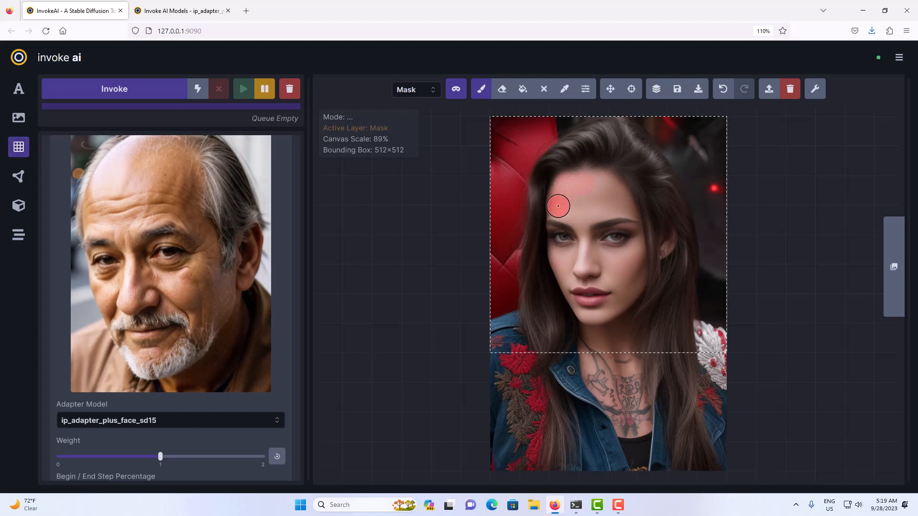
left_click_drag(557, 206, 565, 277)
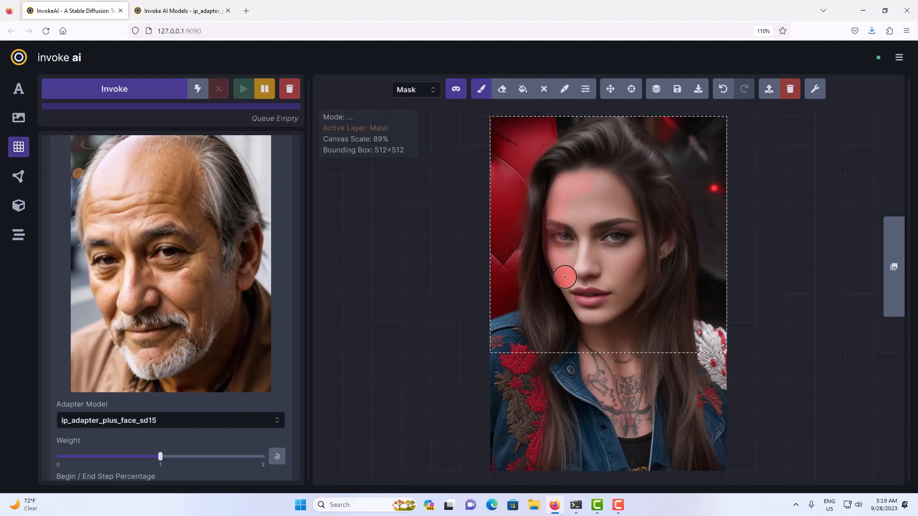
left_click_drag(564, 276, 587, 312)
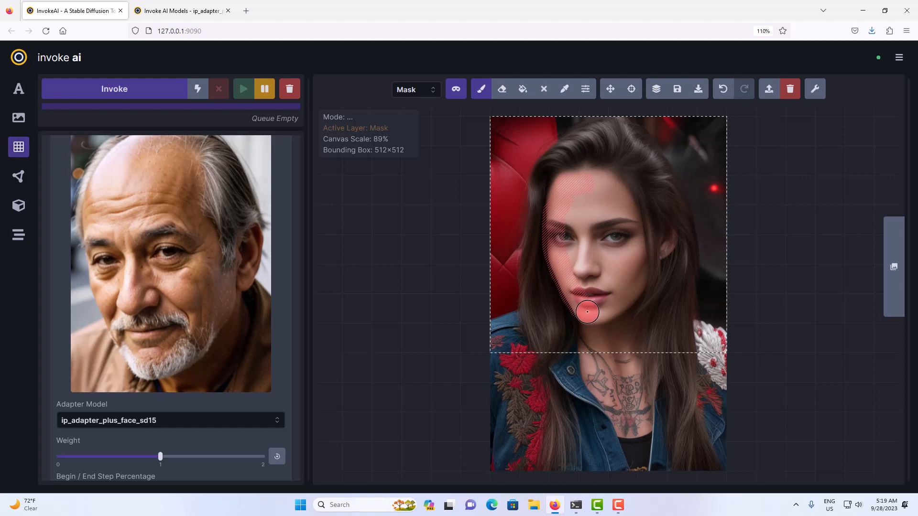
left_click_drag(587, 312, 625, 300)
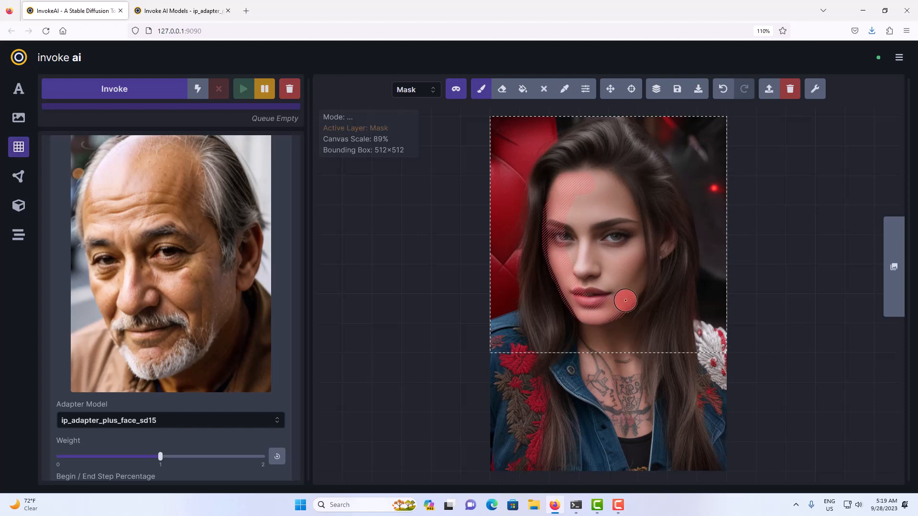
left_click_drag(625, 300, 635, 244)
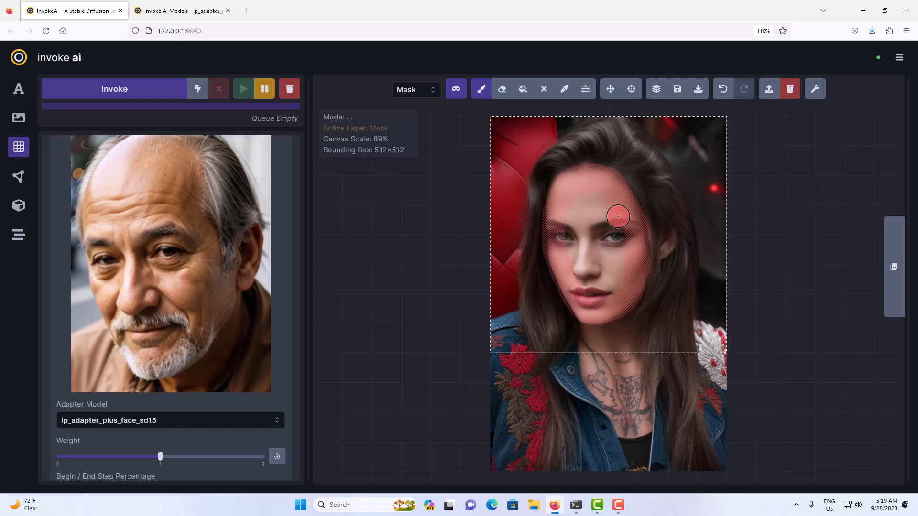
left_click_drag(618, 217, 588, 293)
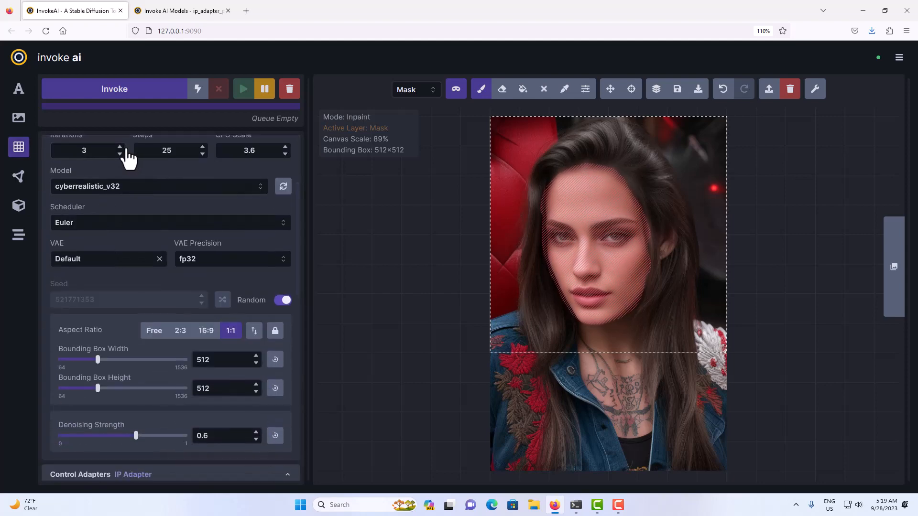
Raise Iterations to 4 and invoke the inpaint of the masked face
left_click(119, 147)
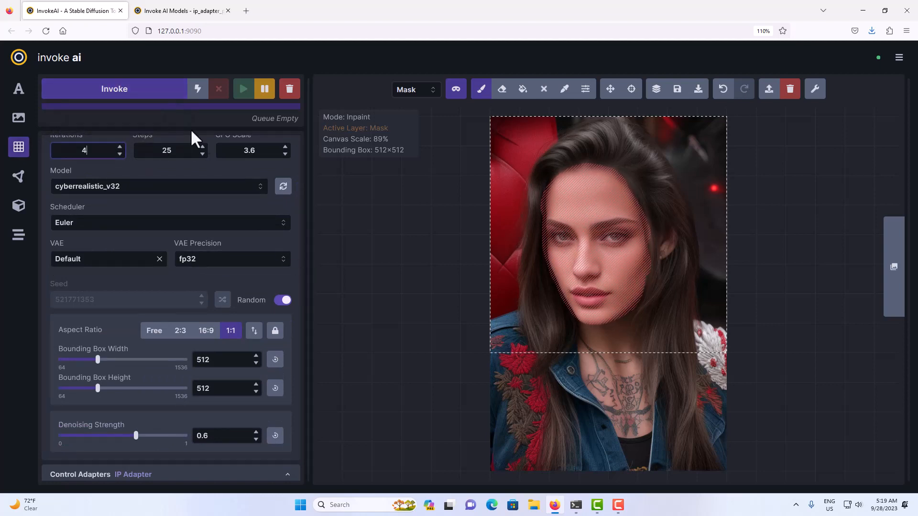
left_click(114, 89)
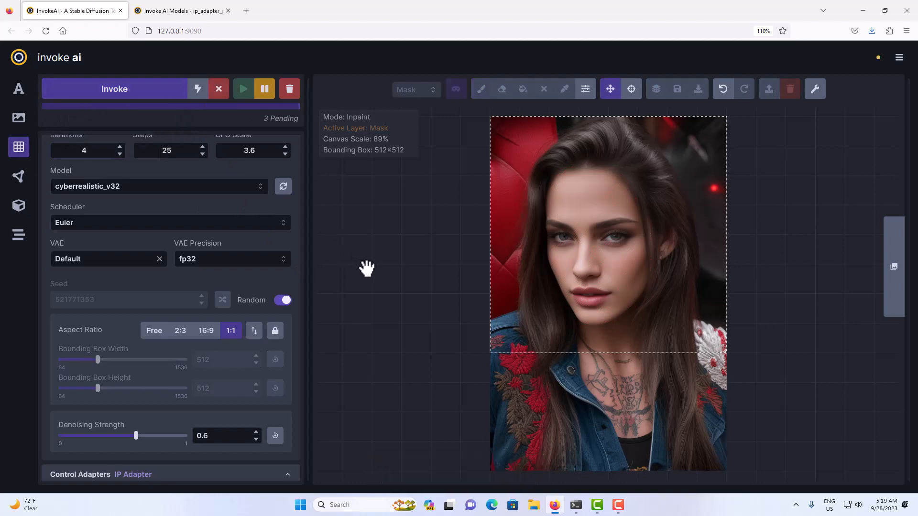
mouse_move(377, 273)
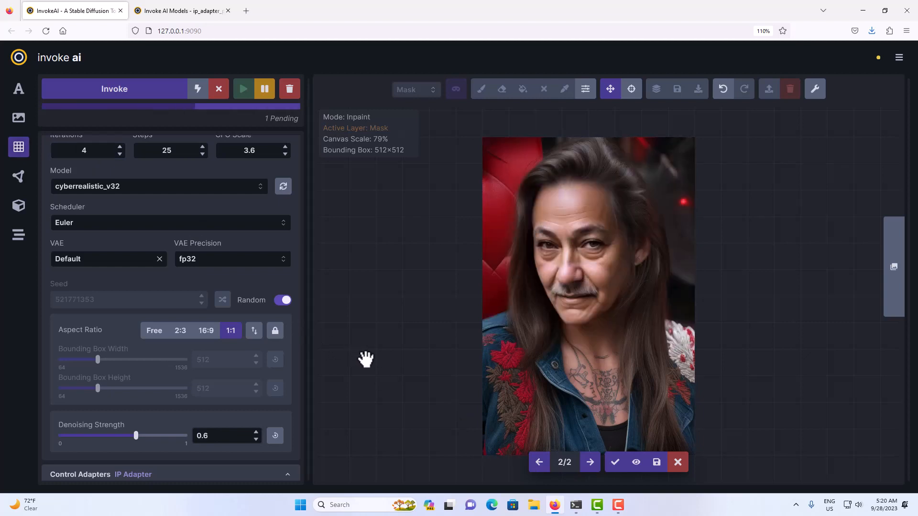
mouse_move(373, 360)
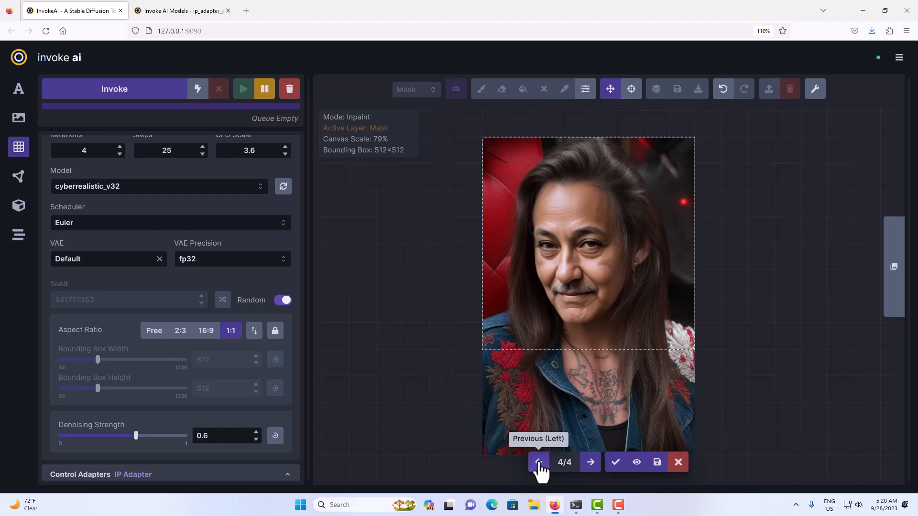
mouse_move(538, 463)
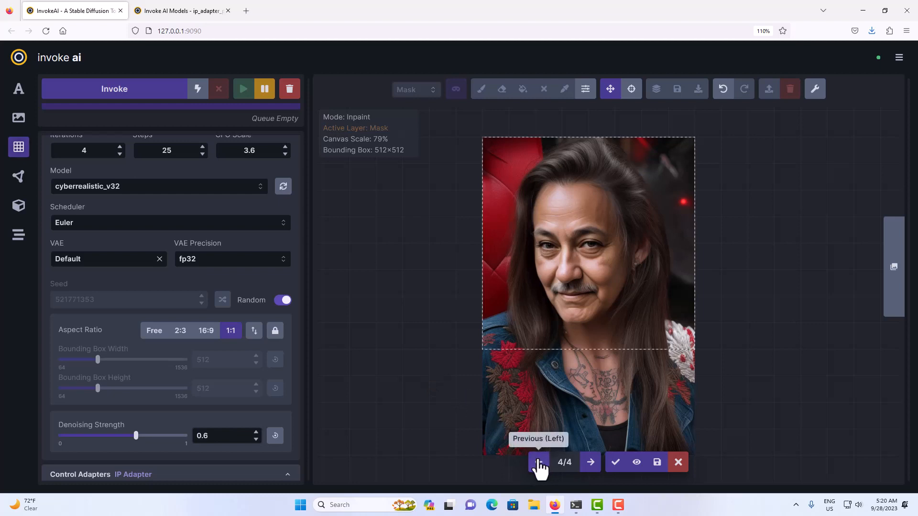
Step back through the staged inpaint results to result 3 before accepting one
left_click(538, 462)
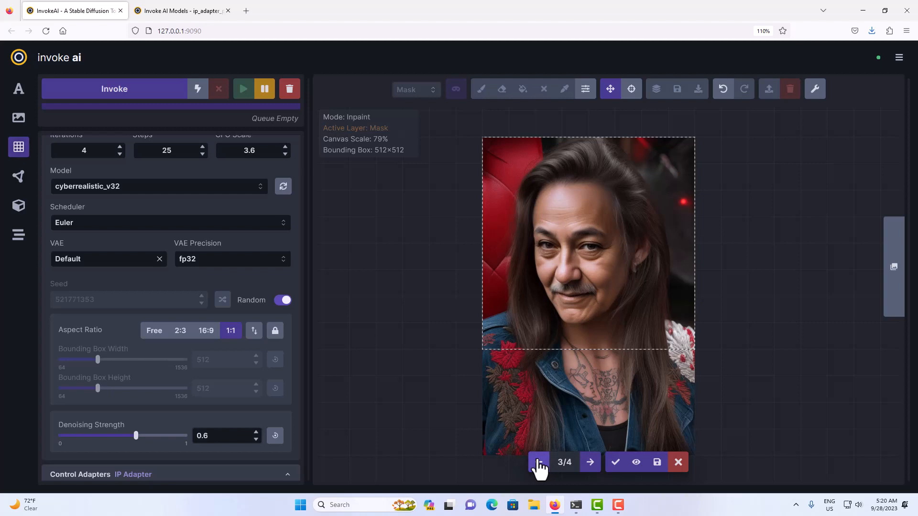
left_click(539, 461)
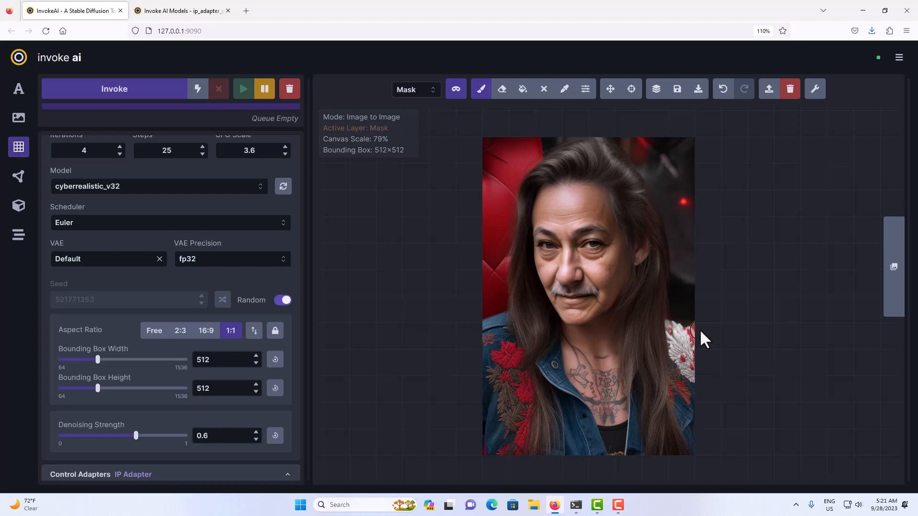
scroll("down", 3)
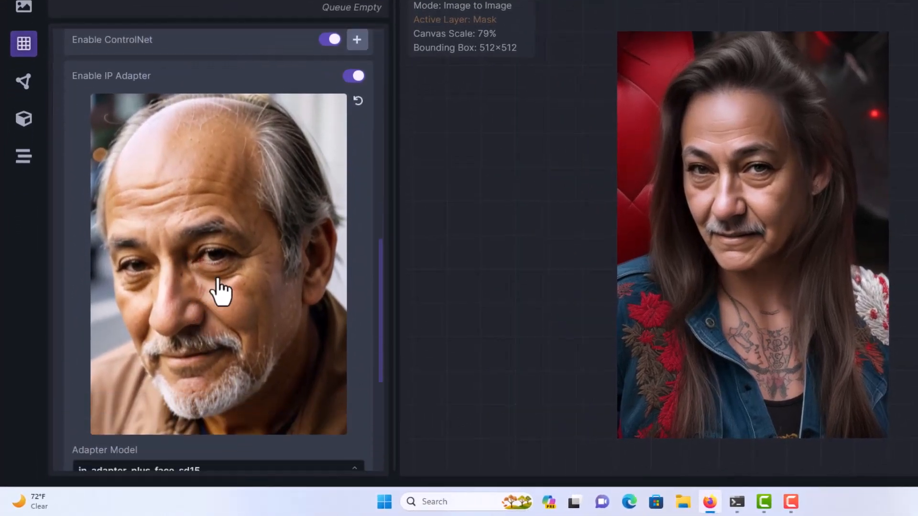
mouse_move(209, 257)
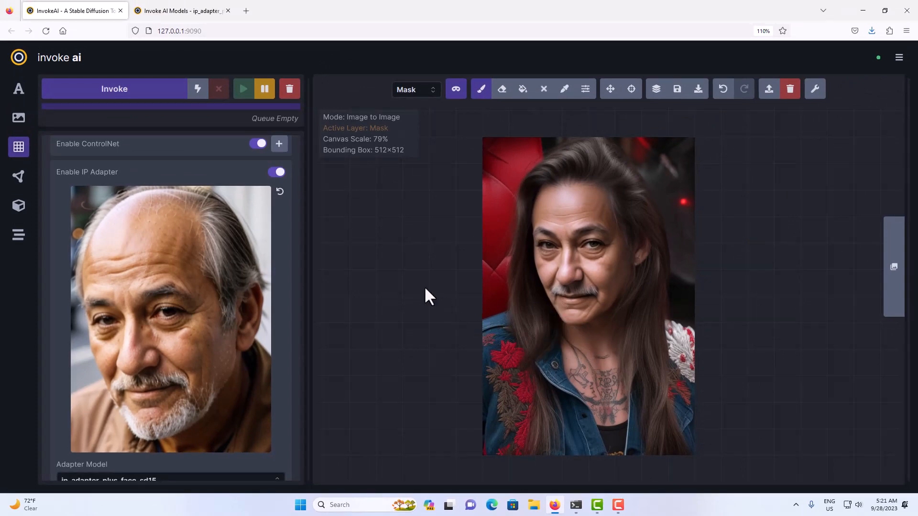
mouse_move(419, 295)
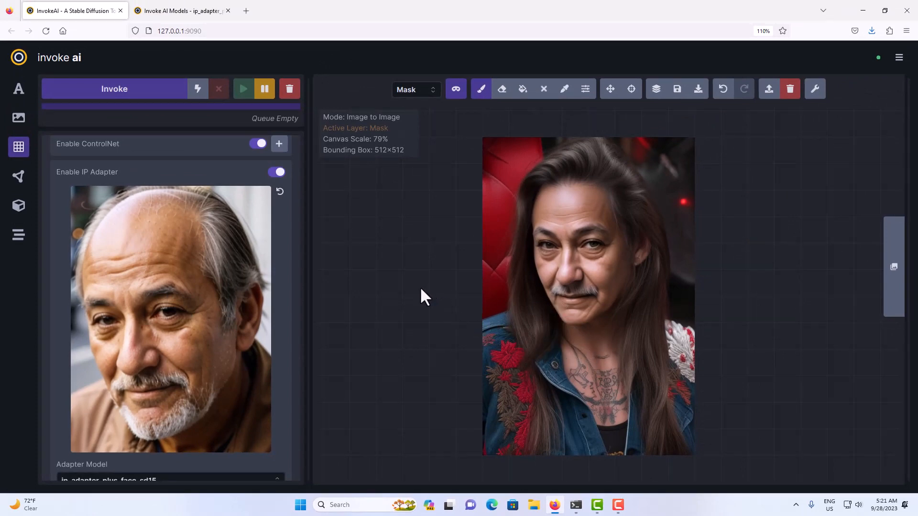
scroll("down", 3)
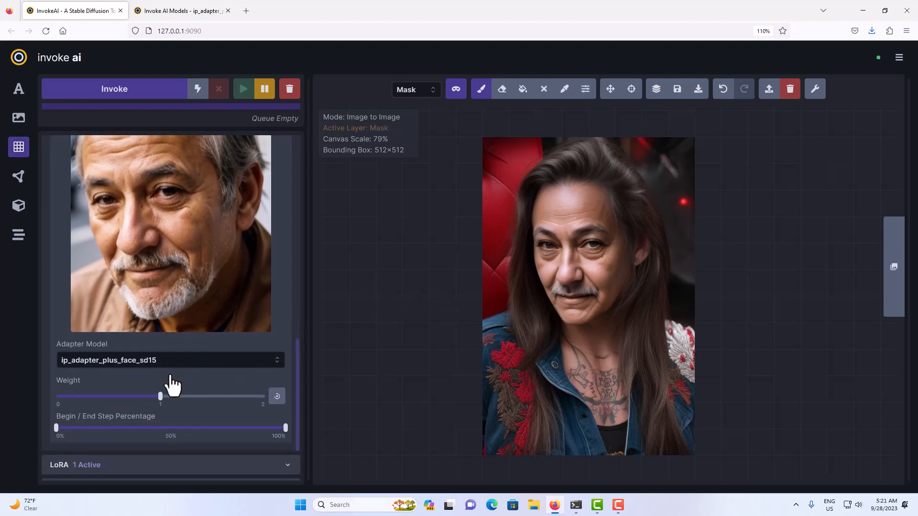